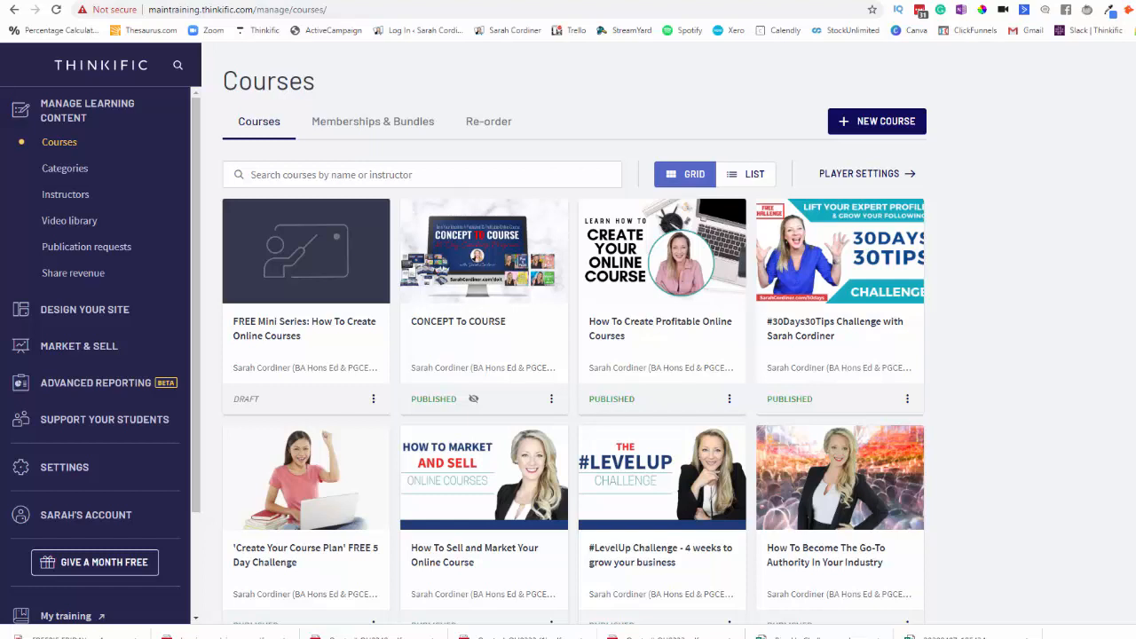
{"action": "mouse_move", "coordinate": [1129, 446]}
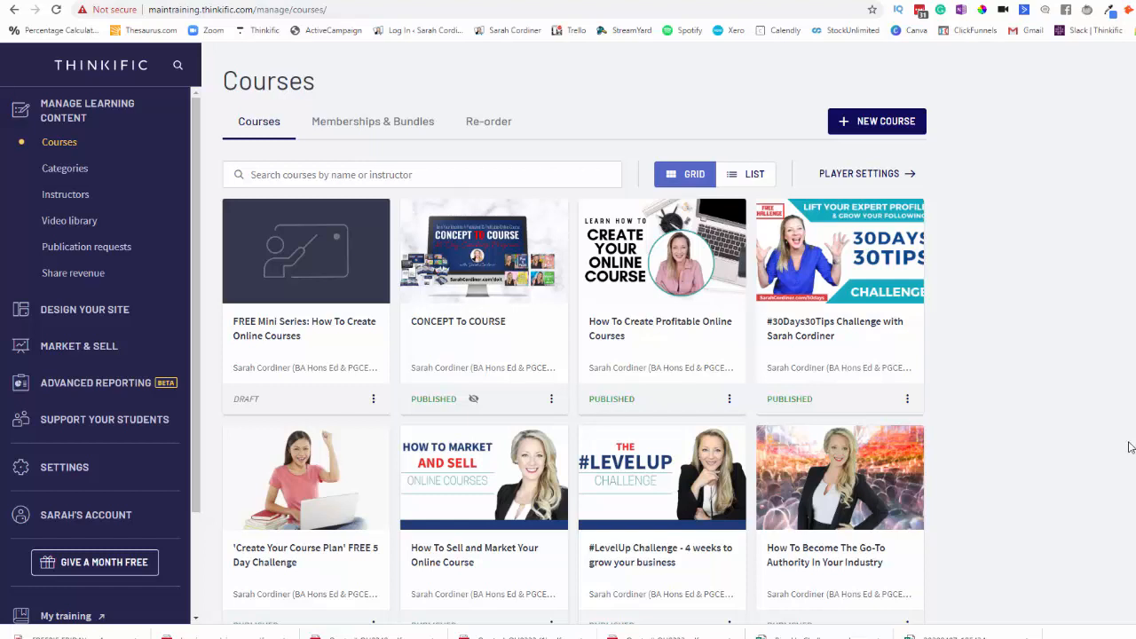
{"action": "mouse_move", "coordinate": [1132, 441]}
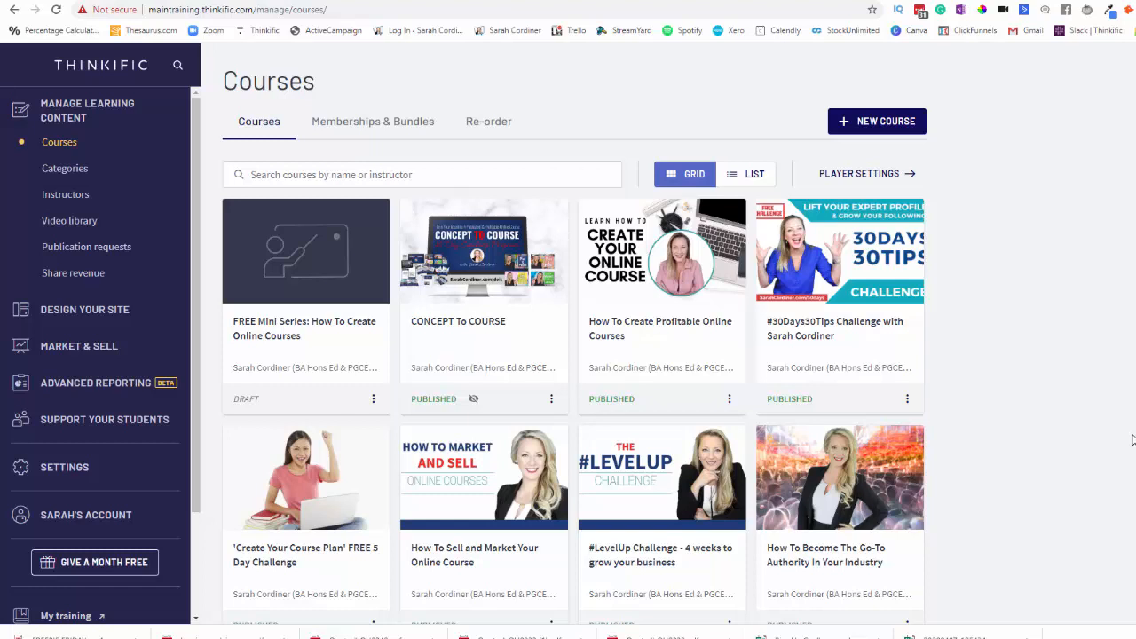
{"action": "mouse_move", "coordinate": [992, 297]}
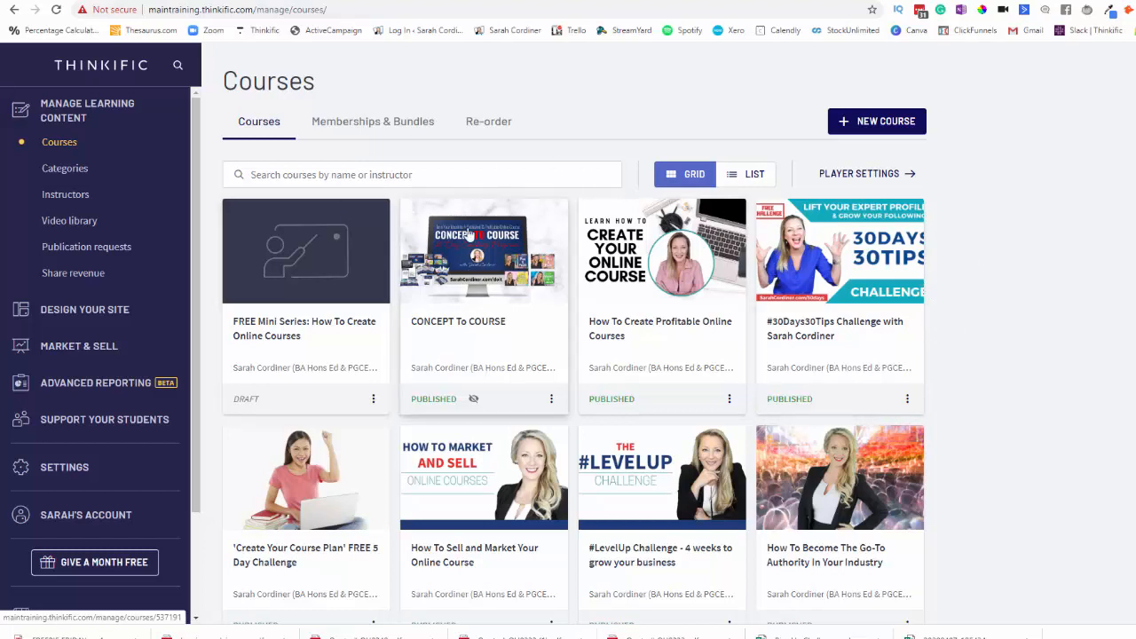
{"action": "mouse_move", "coordinate": [540, 326]}
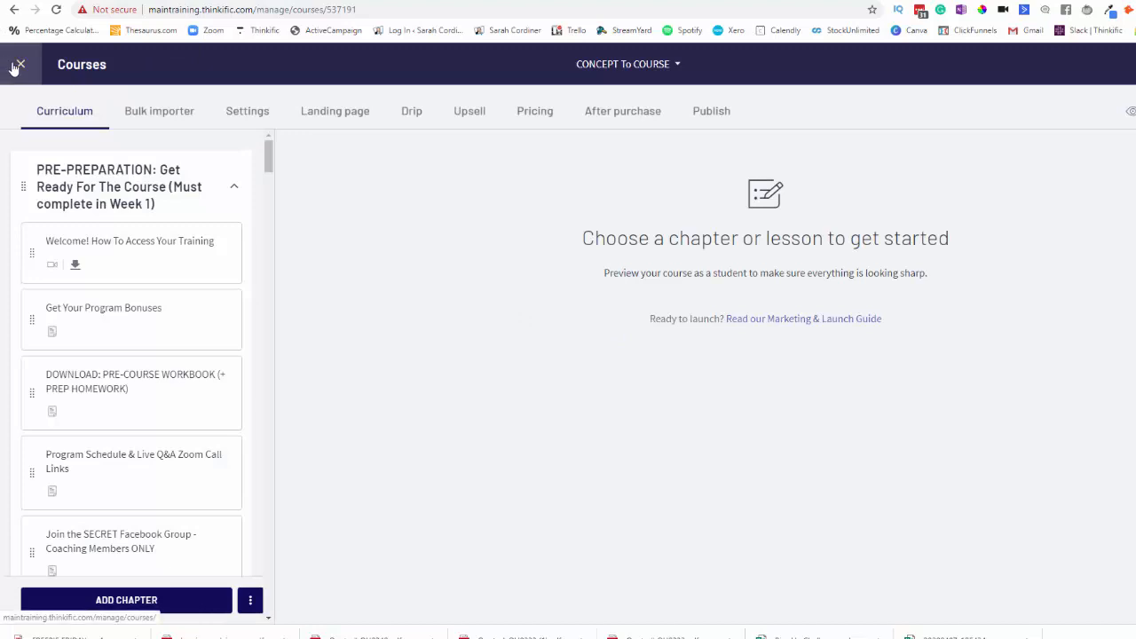
Go back to the full course list and open the CONCEPT To COURSE curriculum.
{"action": "left_click", "coordinate": [17, 64]}
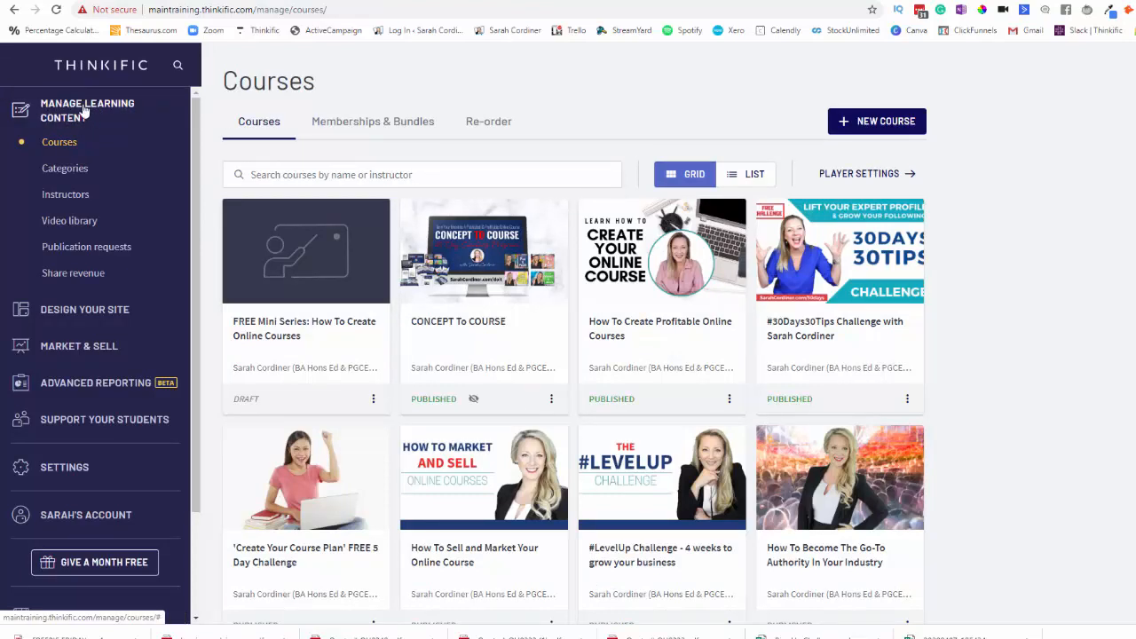
{"action": "left_click", "coordinate": [59, 142]}
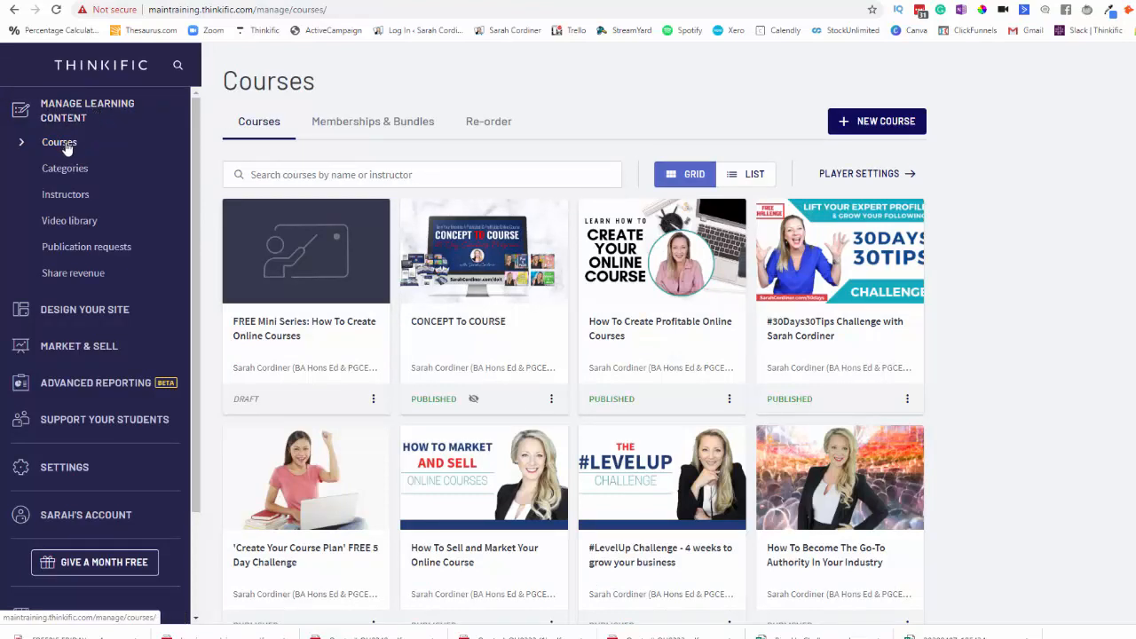
{"action": "left_click", "coordinate": [59, 142]}
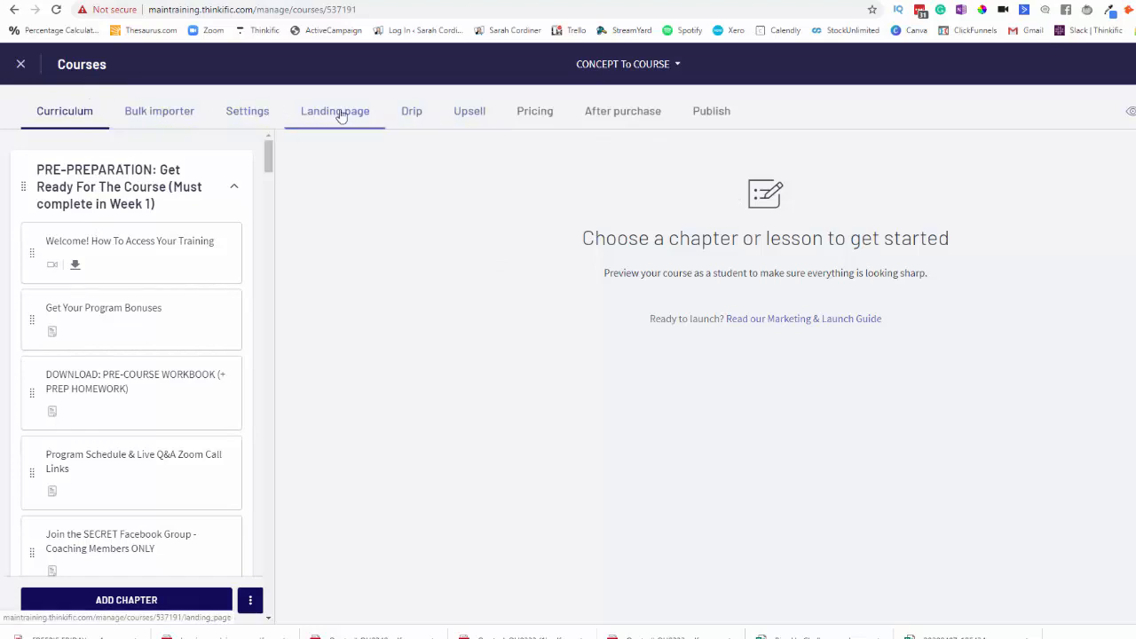
{"action": "left_click", "coordinate": [535, 110]}
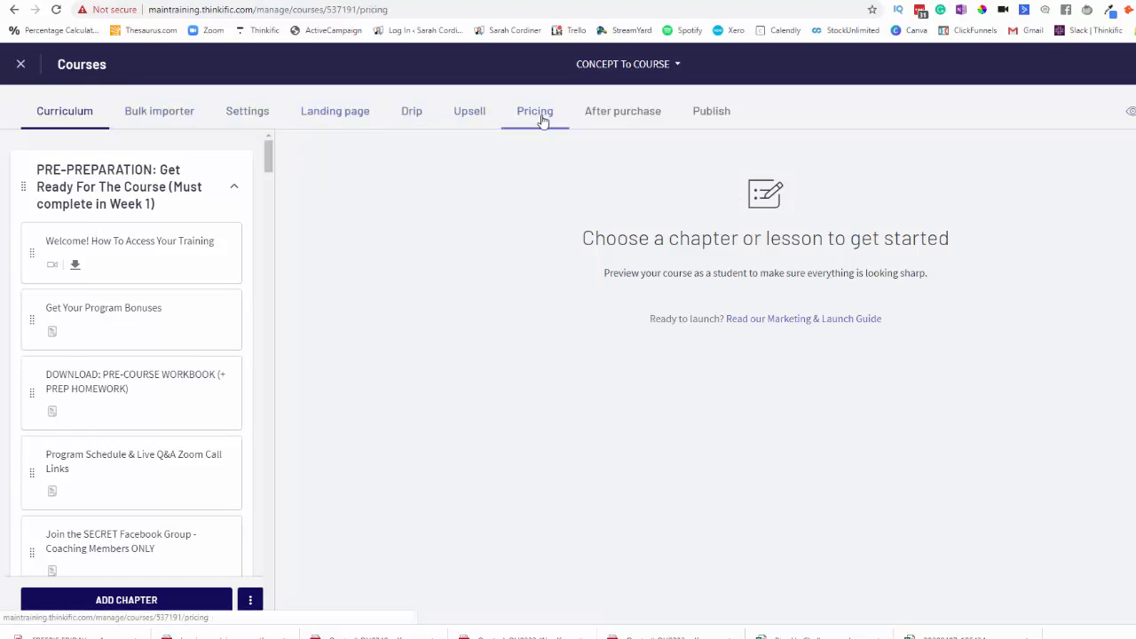
{"action": "left_click", "coordinate": [535, 110]}
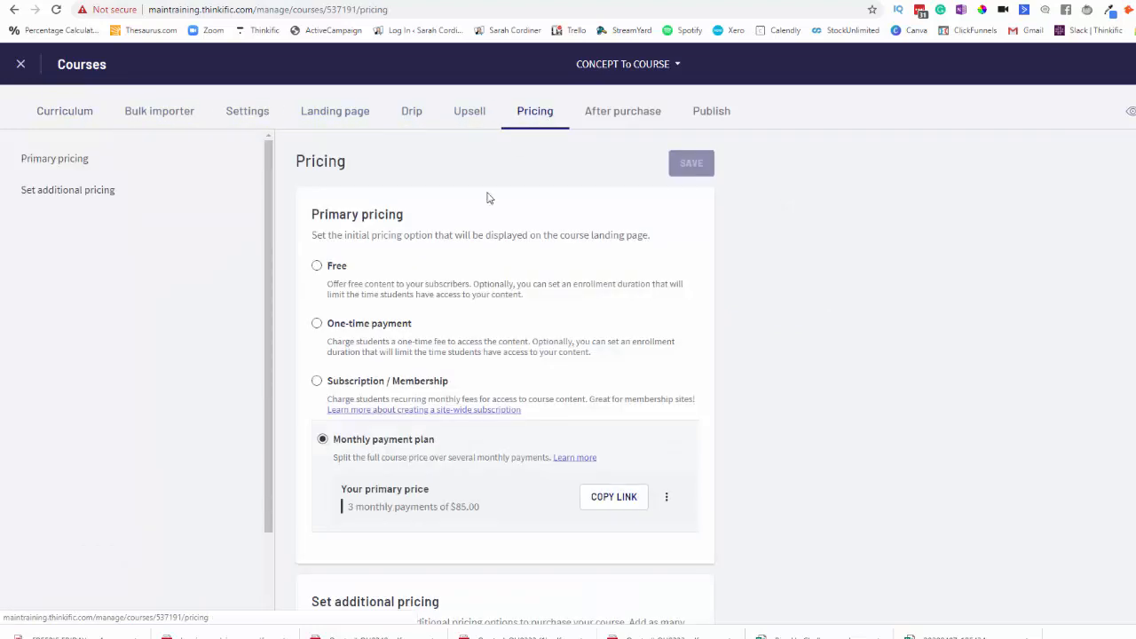
{"action": "mouse_move", "coordinate": [479, 197]}
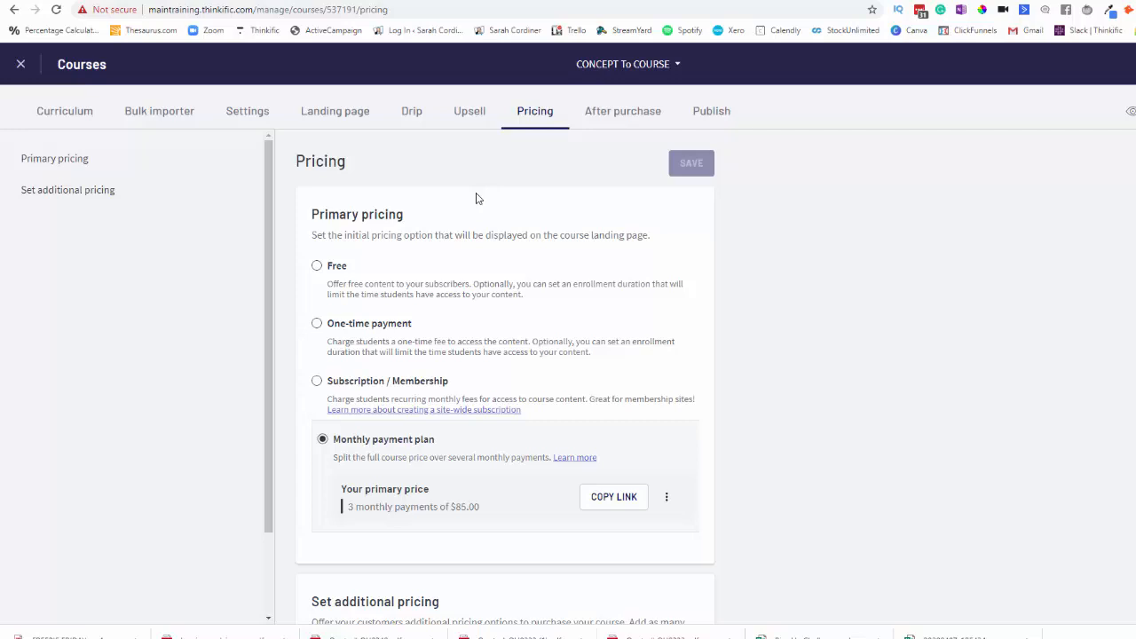
{"action": "mouse_move", "coordinate": [414, 419]}
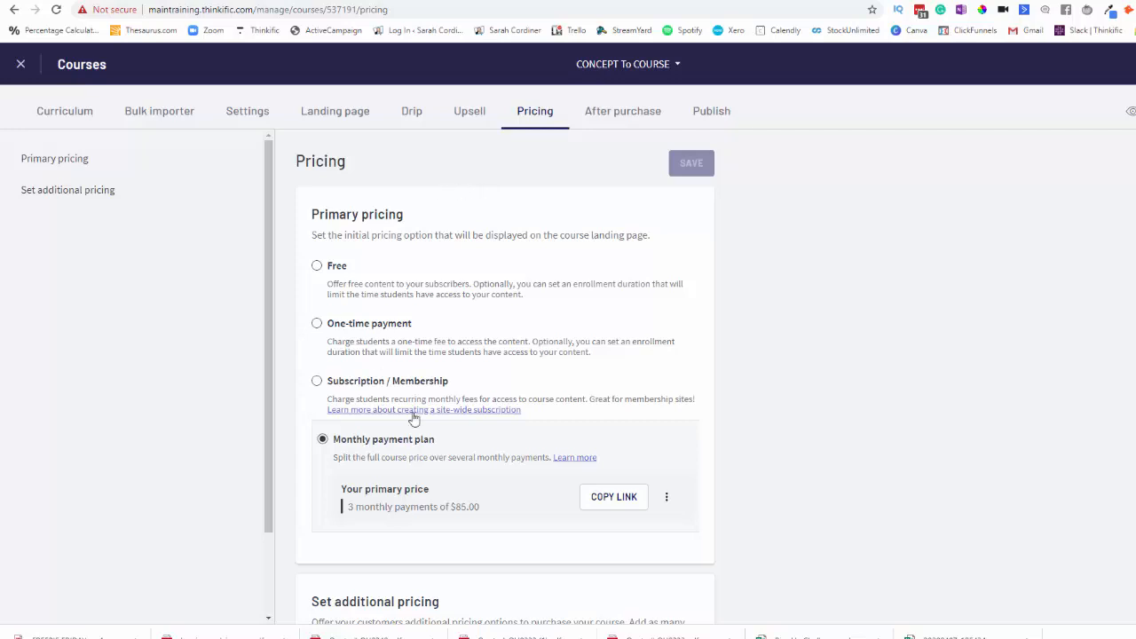
{"action": "mouse_move", "coordinate": [655, 258]}
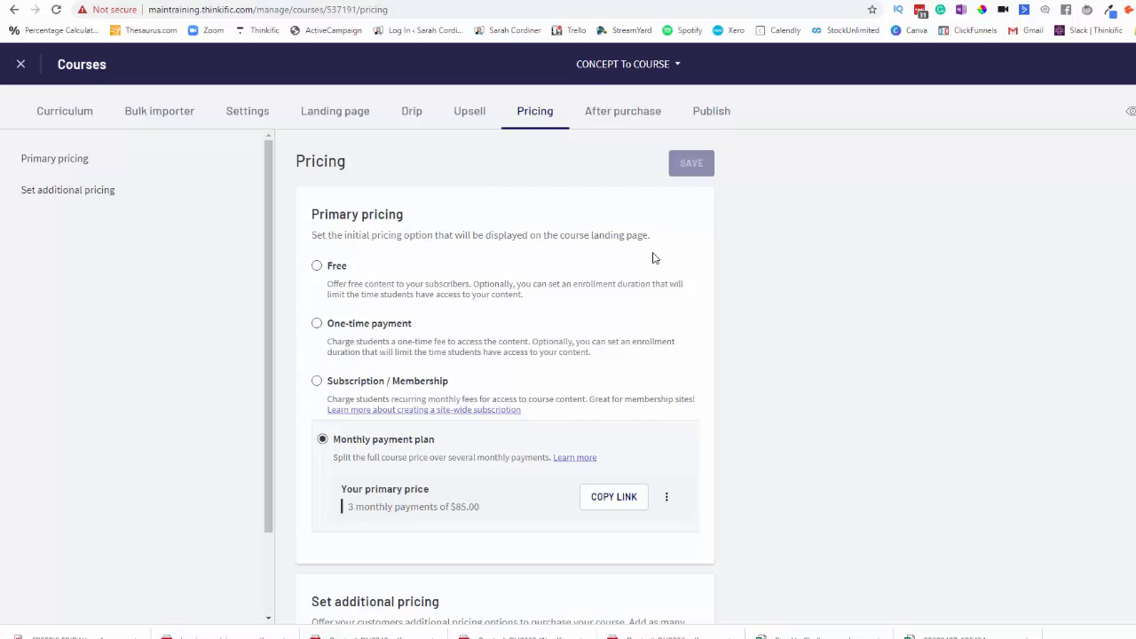
{"action": "mouse_move", "coordinate": [595, 284]}
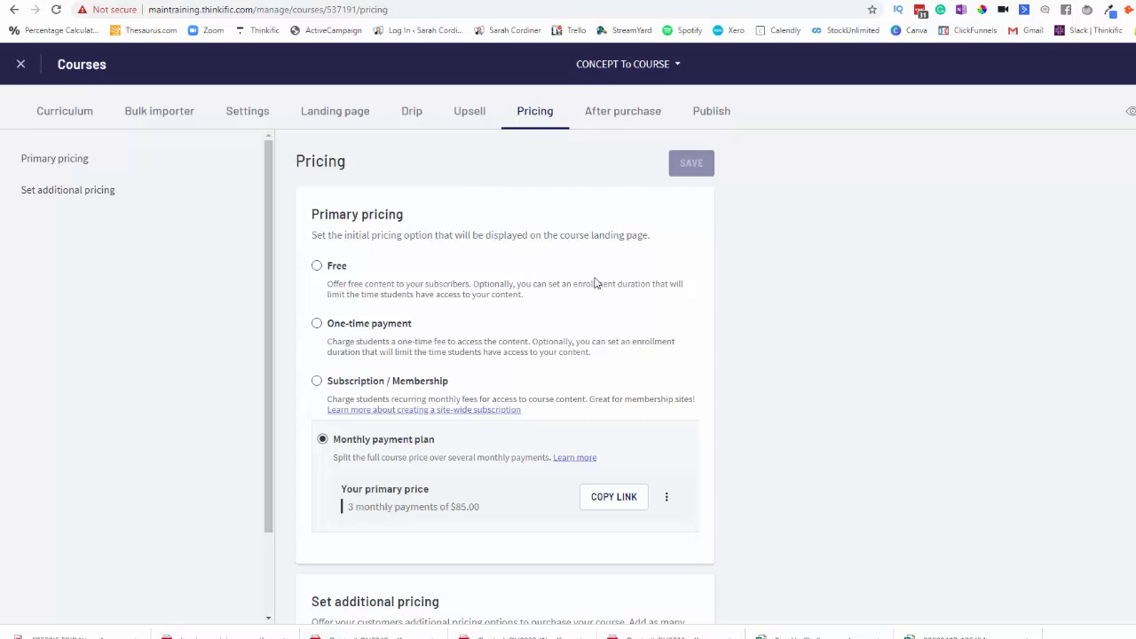
{"action": "mouse_move", "coordinate": [644, 268]}
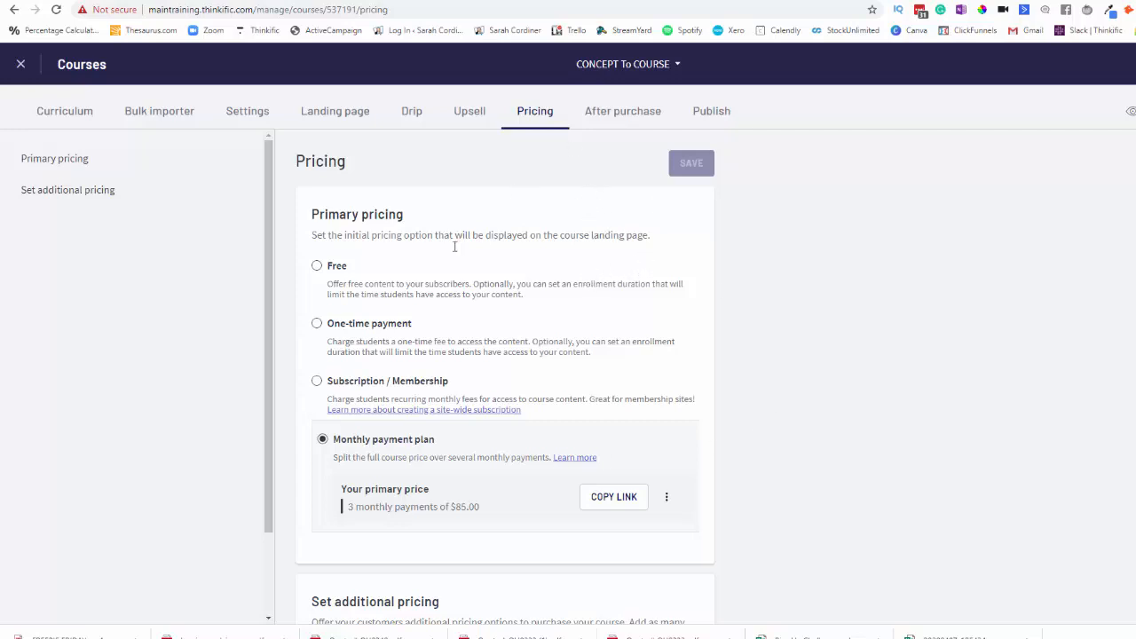
{"action": "mouse_move", "coordinate": [580, 297]}
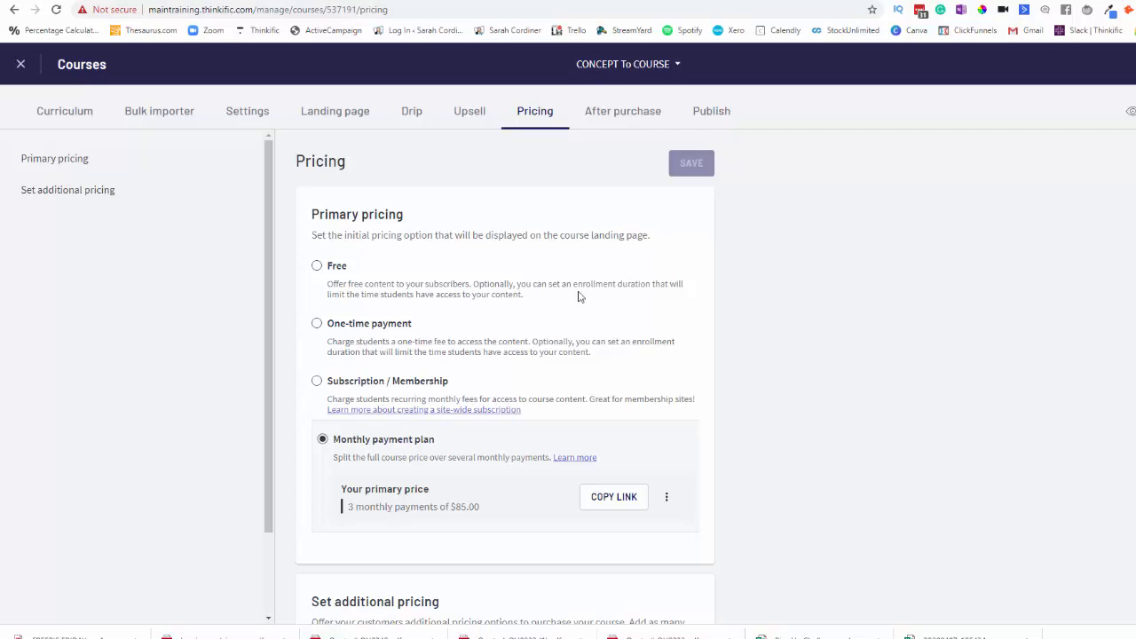
{"action": "scroll", "scroll_direction": "down", "scroll_amount": 3}
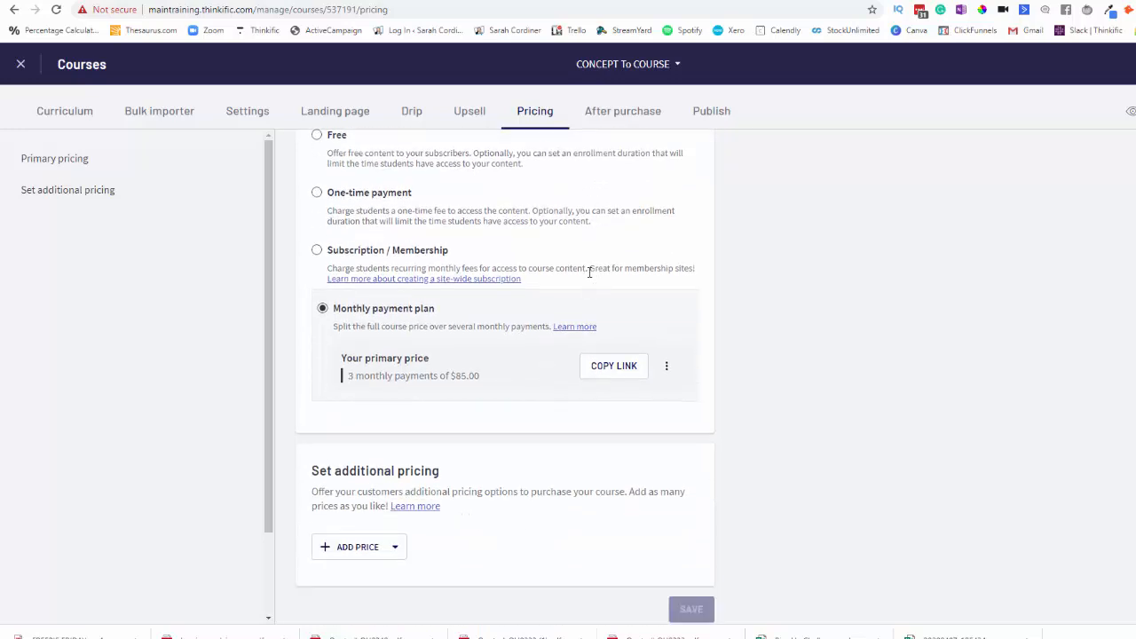
{"action": "scroll", "scroll_direction": "up", "scroll_amount": 3}
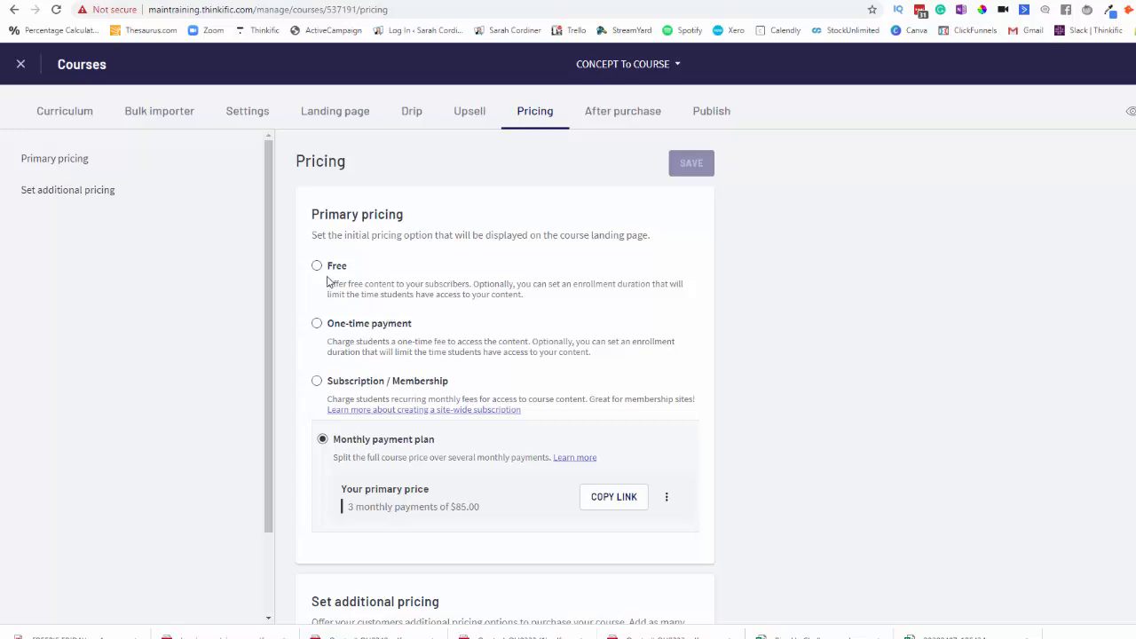
{"action": "mouse_move", "coordinate": [407, 387]}
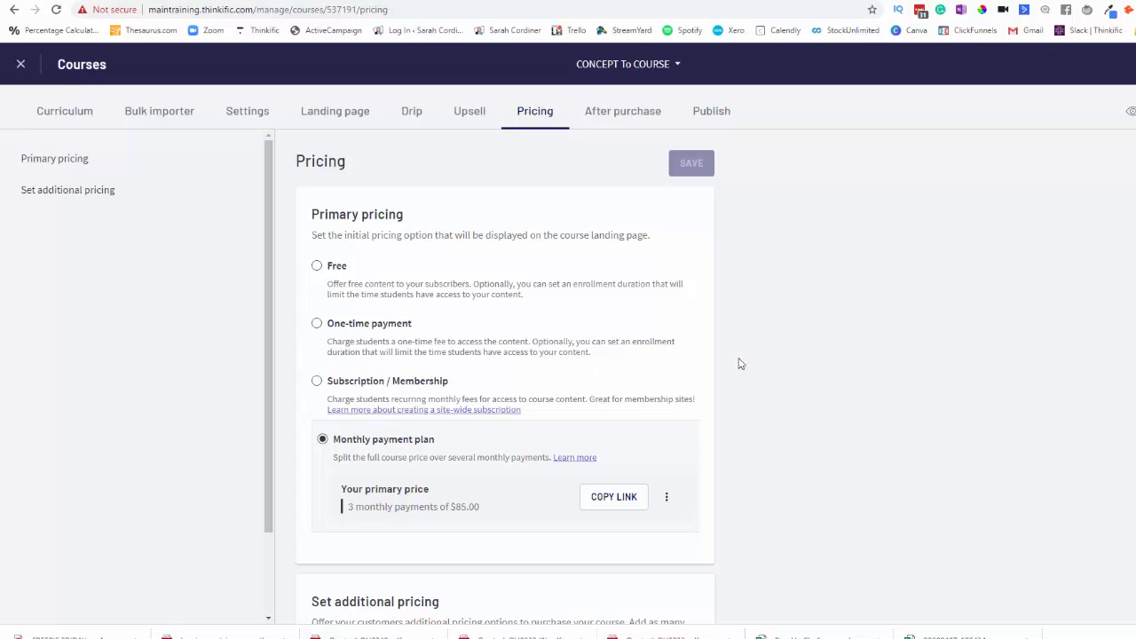
{"action": "mouse_move", "coordinate": [695, 391]}
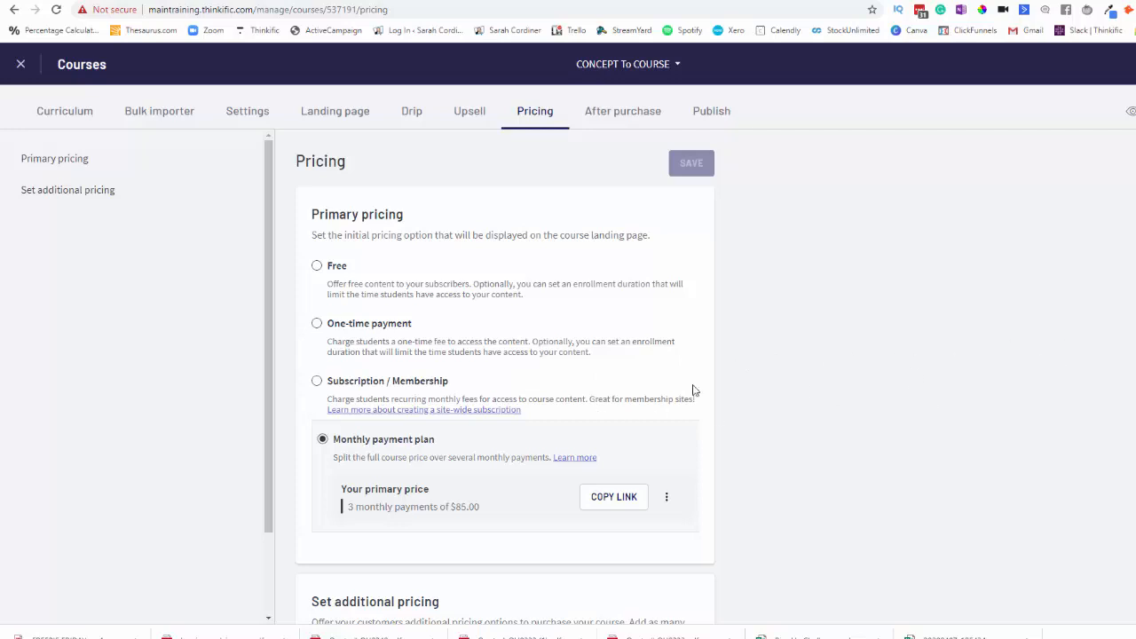
{"action": "scroll", "scroll_direction": "down", "scroll_amount": 3}
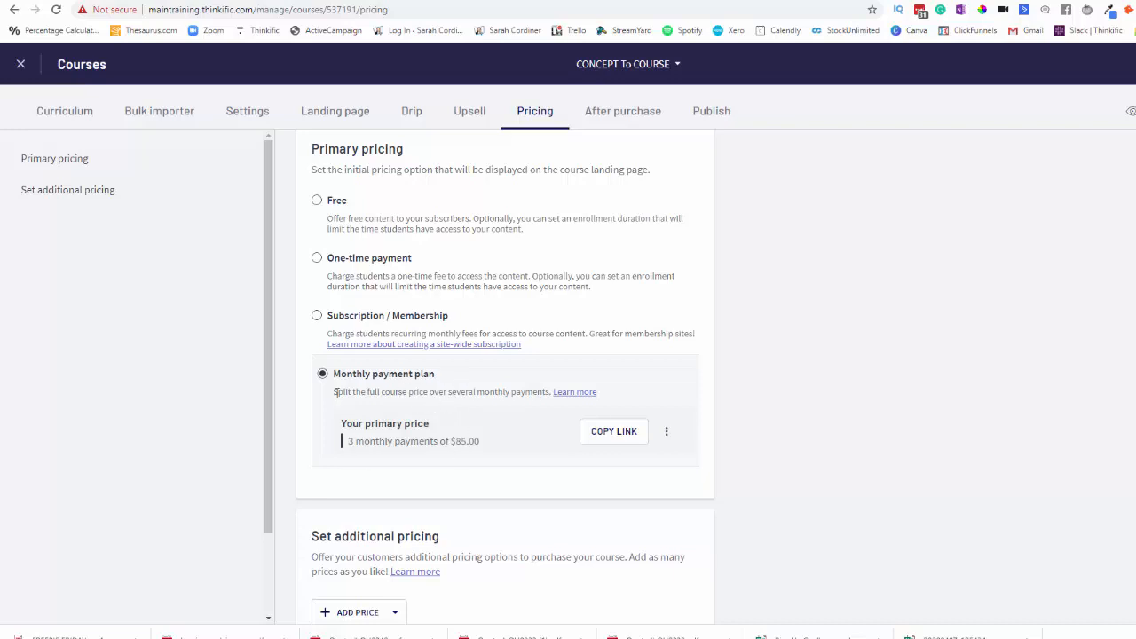
{"action": "mouse_move", "coordinate": [430, 402]}
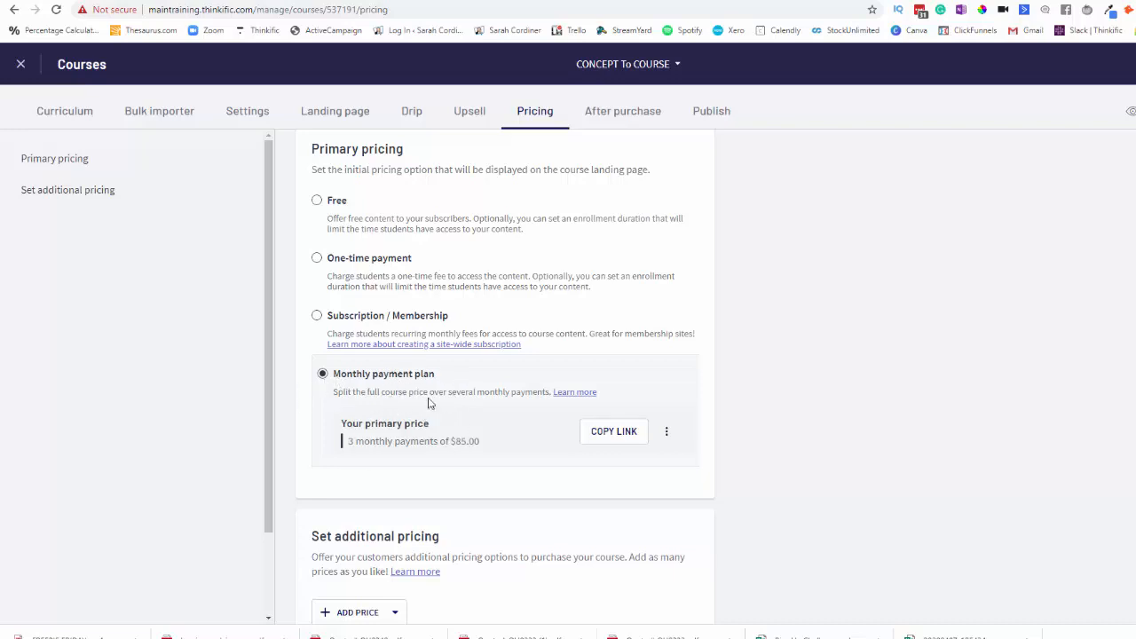
{"action": "mouse_move", "coordinate": [455, 389]}
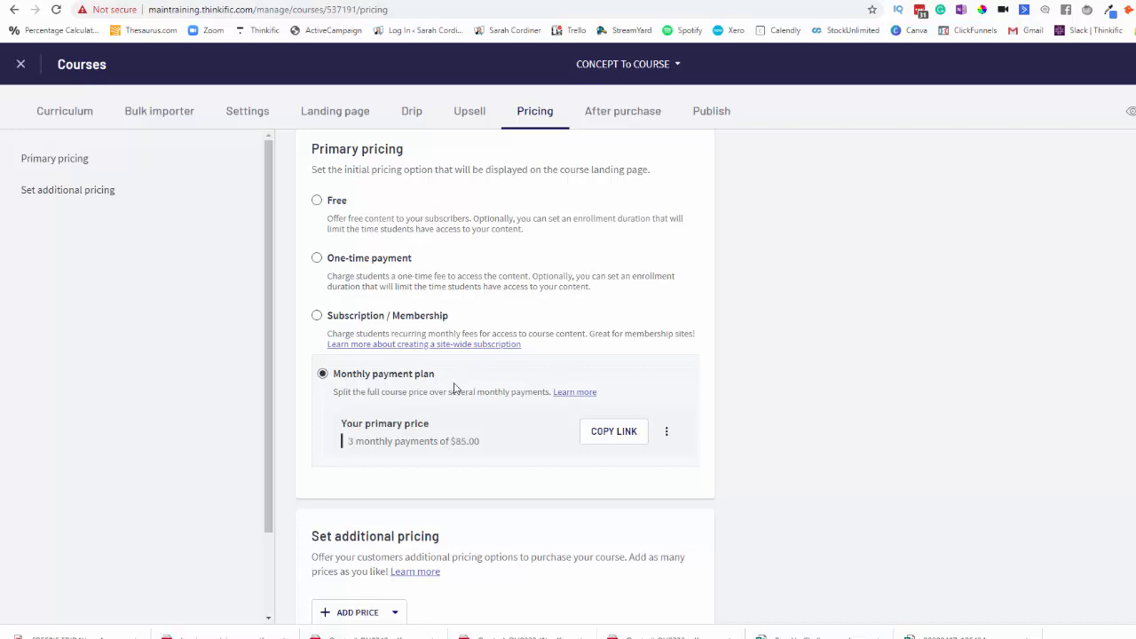
{"action": "mouse_move", "coordinate": [500, 396]}
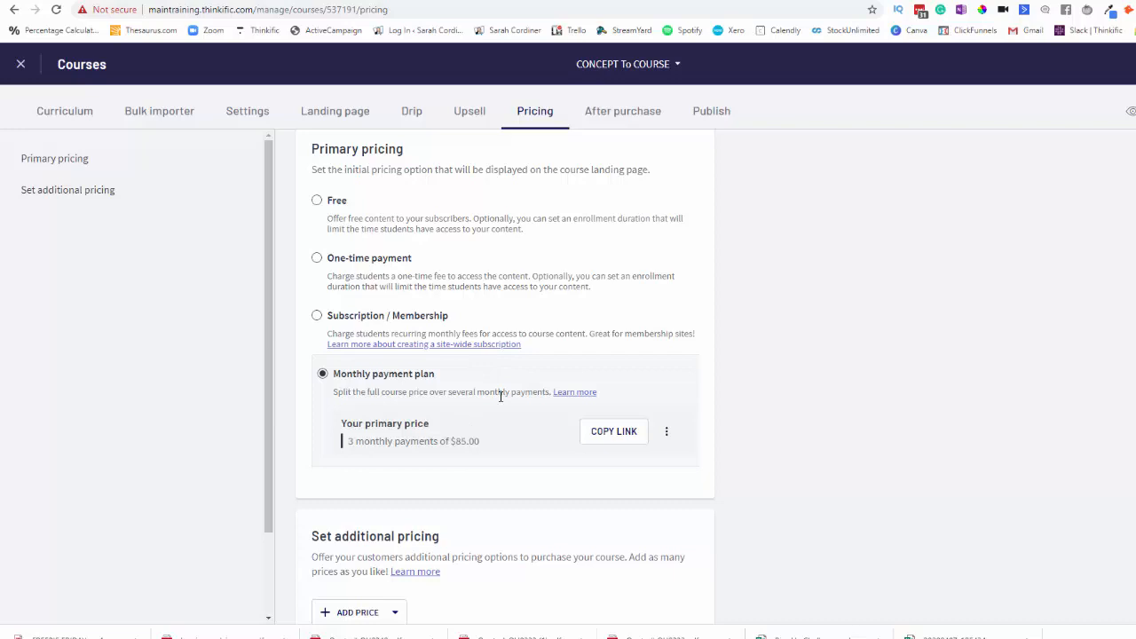
{"action": "mouse_move", "coordinate": [490, 394]}
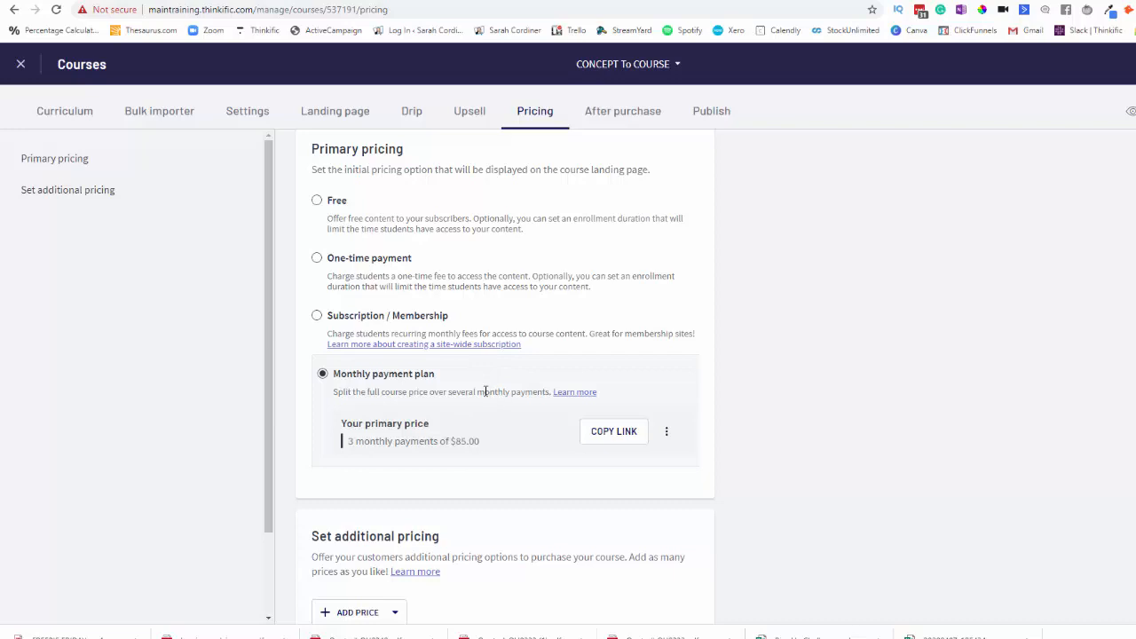
{"action": "scroll", "scroll_direction": "down", "scroll_amount": 3}
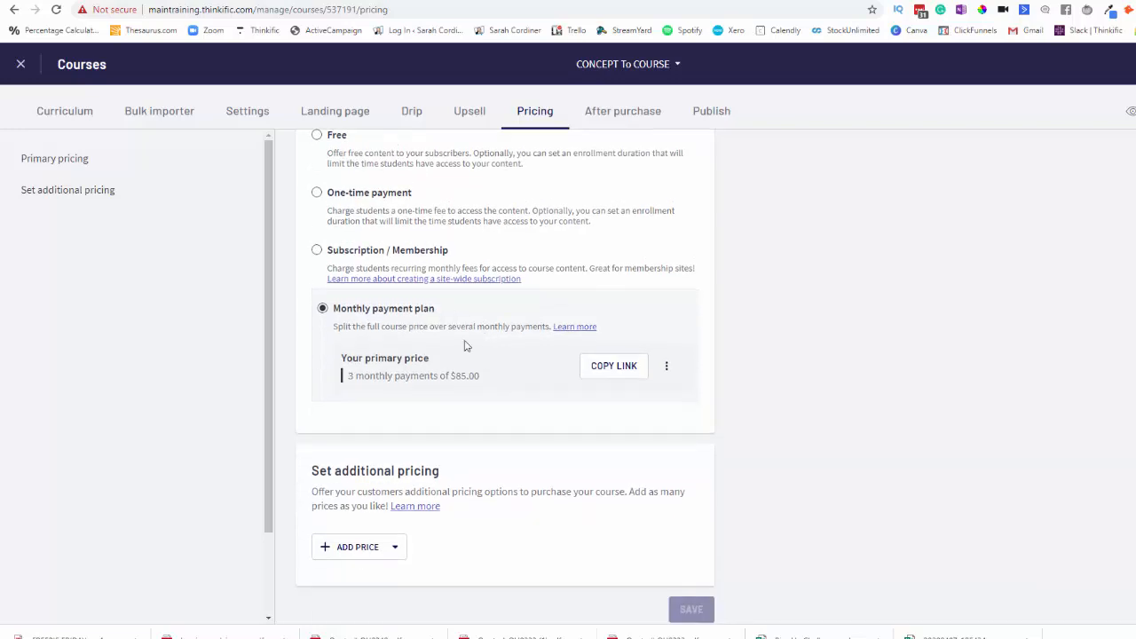
{"action": "mouse_move", "coordinate": [528, 444]}
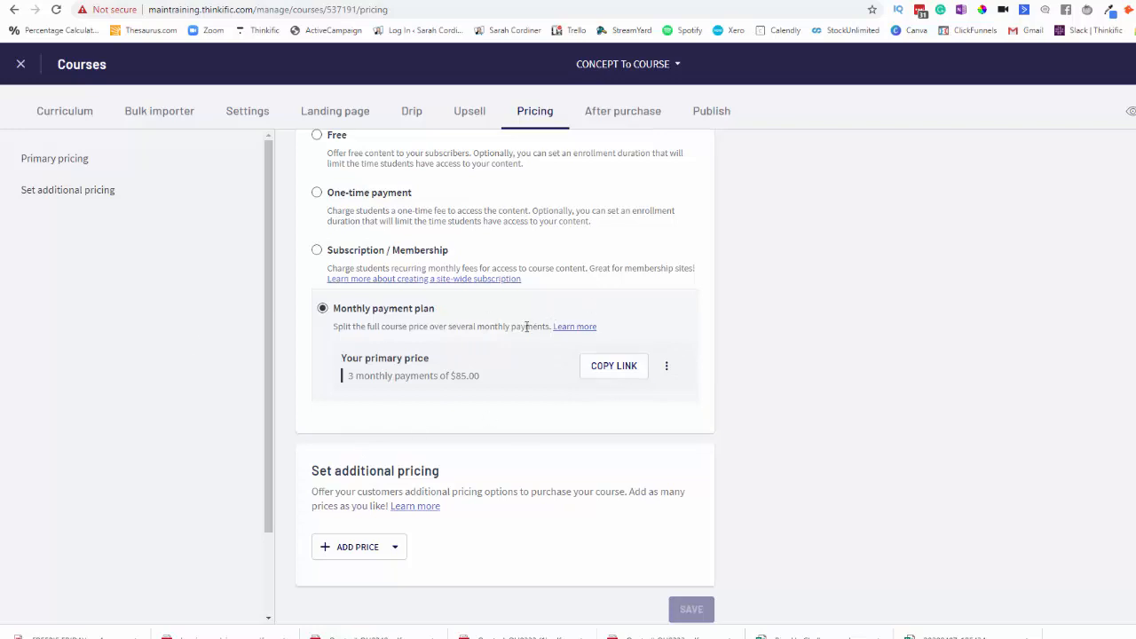
{"action": "scroll", "scroll_direction": "up", "scroll_amount": 3}
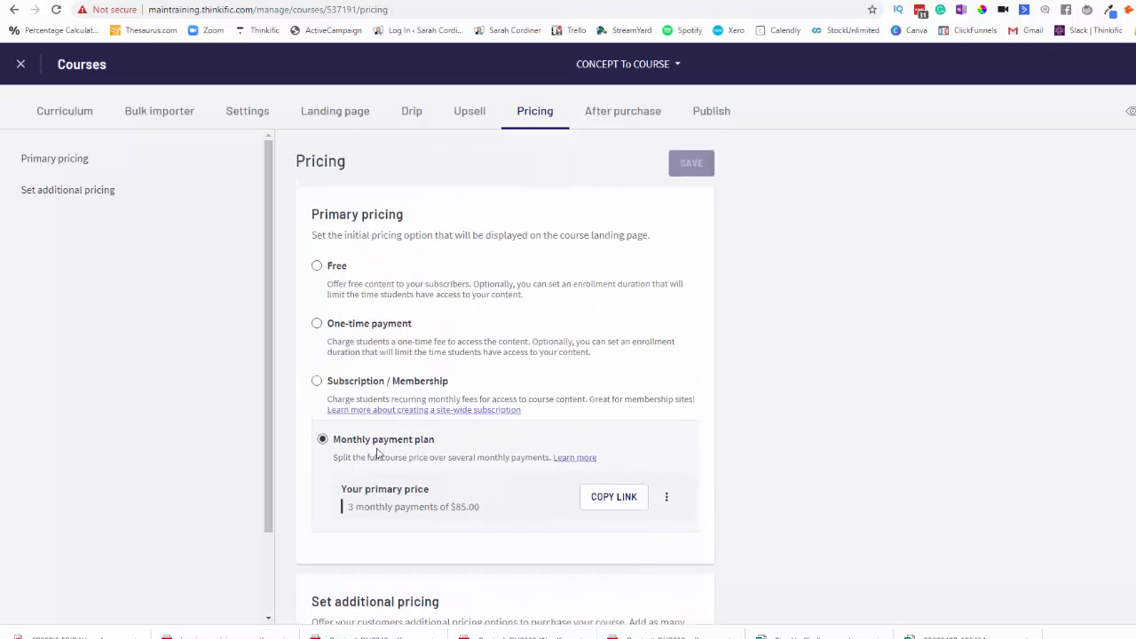
Label the new monthly payment plan 'PLUS Package Payment Plan'.
{"action": "scroll", "scroll_direction": "down", "scroll_amount": 3}
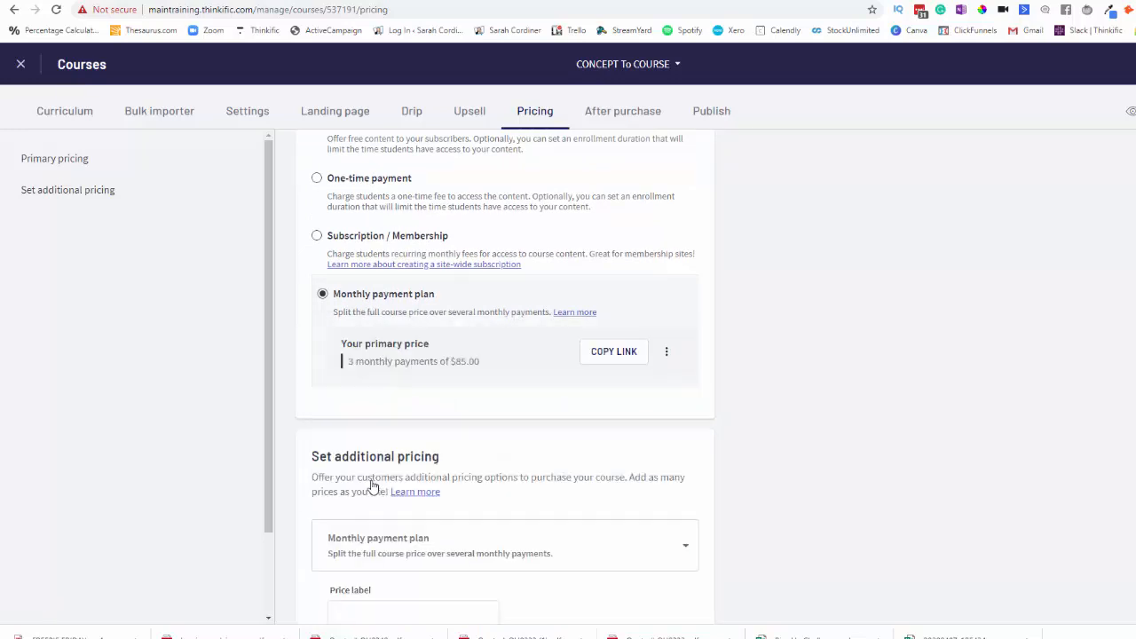
{"action": "scroll", "scroll_direction": "down", "scroll_amount": 3}
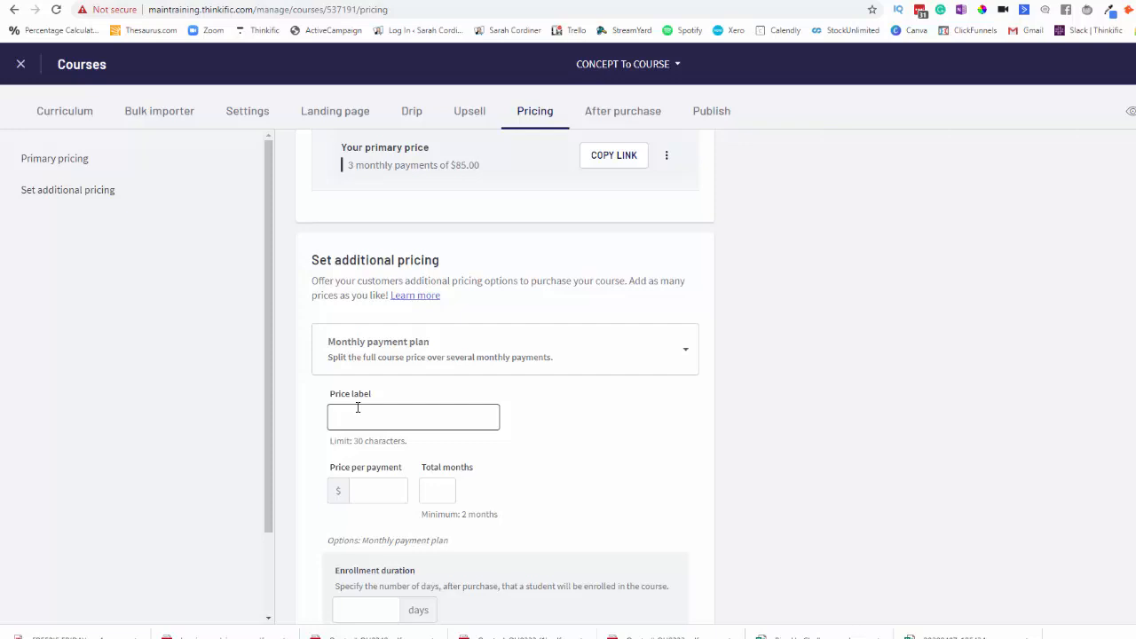
{"action": "type", "text": "PLUS"}
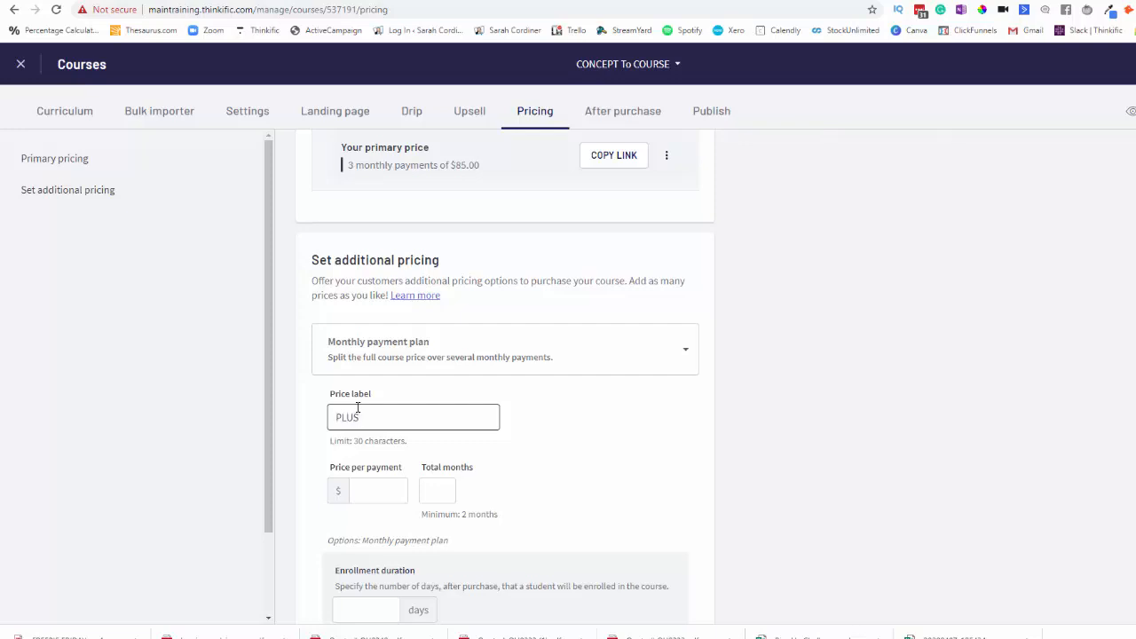
{"action": "type", "text": "Package"}
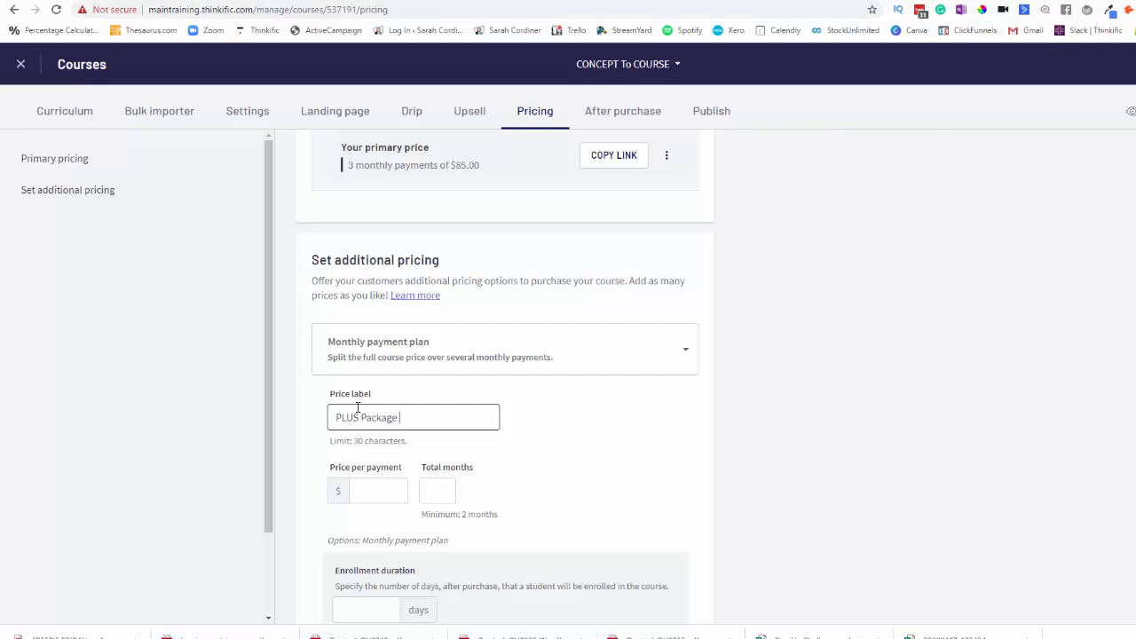
{"action": "type", "text": "Payment Plan"}
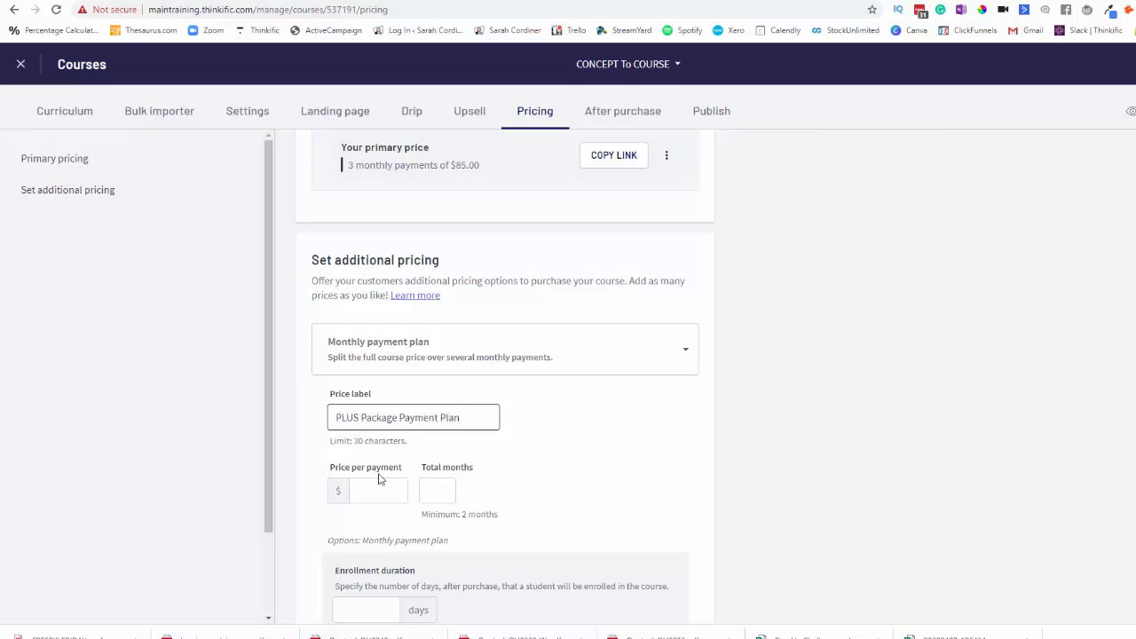
Set the plan to $499 per payment over 3 payments.
{"action": "left_click", "coordinate": [378, 490]}
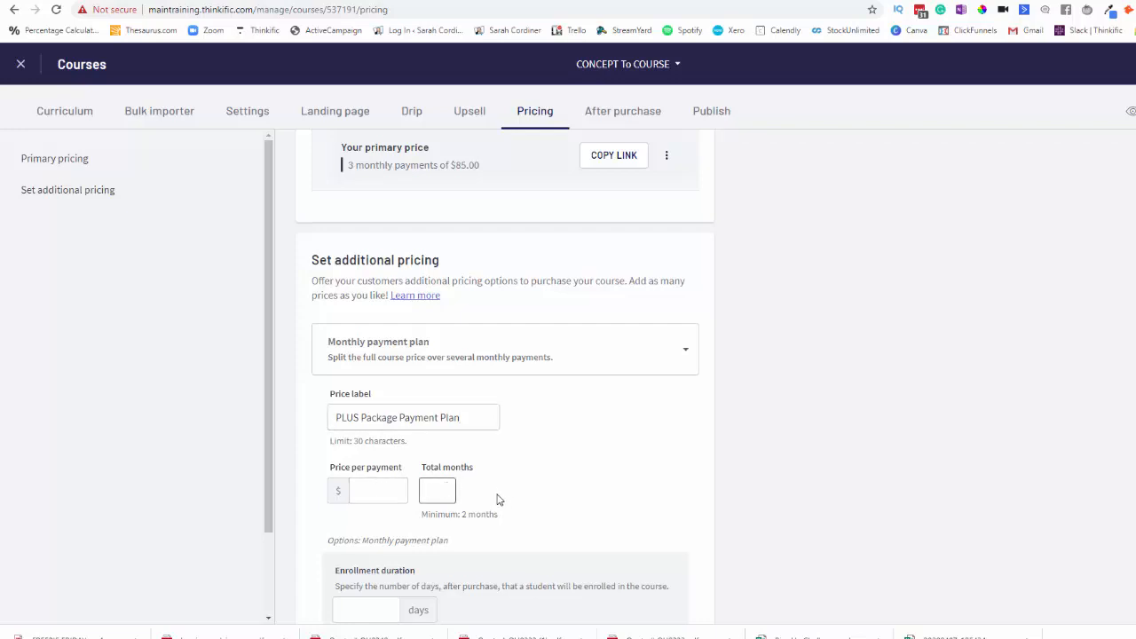
{"action": "left_click", "coordinate": [437, 490]}
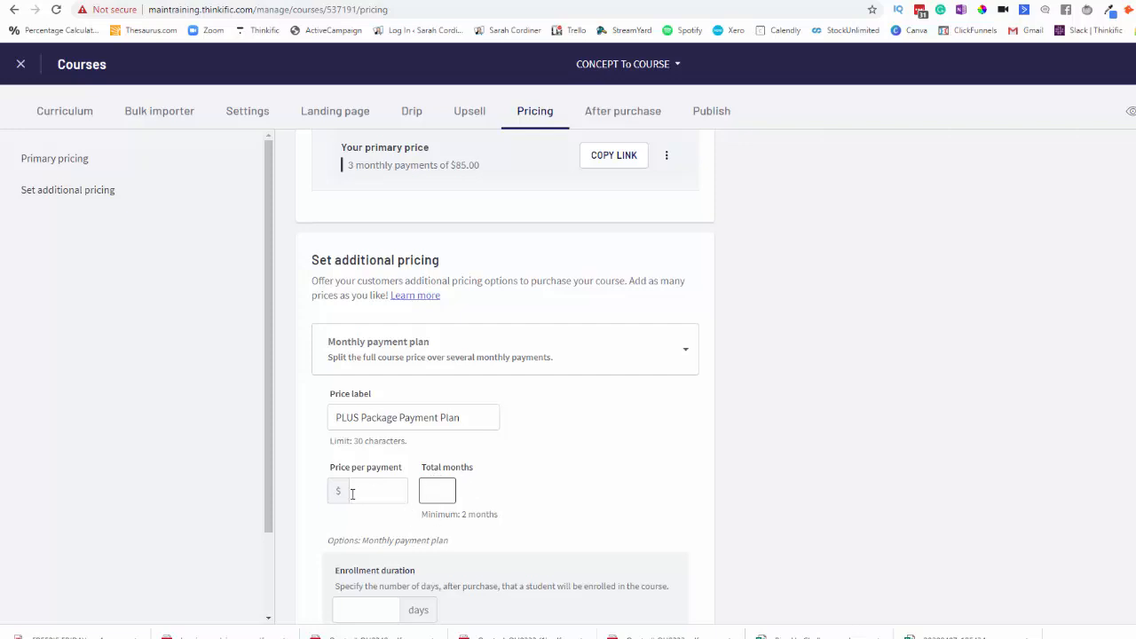
{"action": "left_click", "coordinate": [437, 490]}
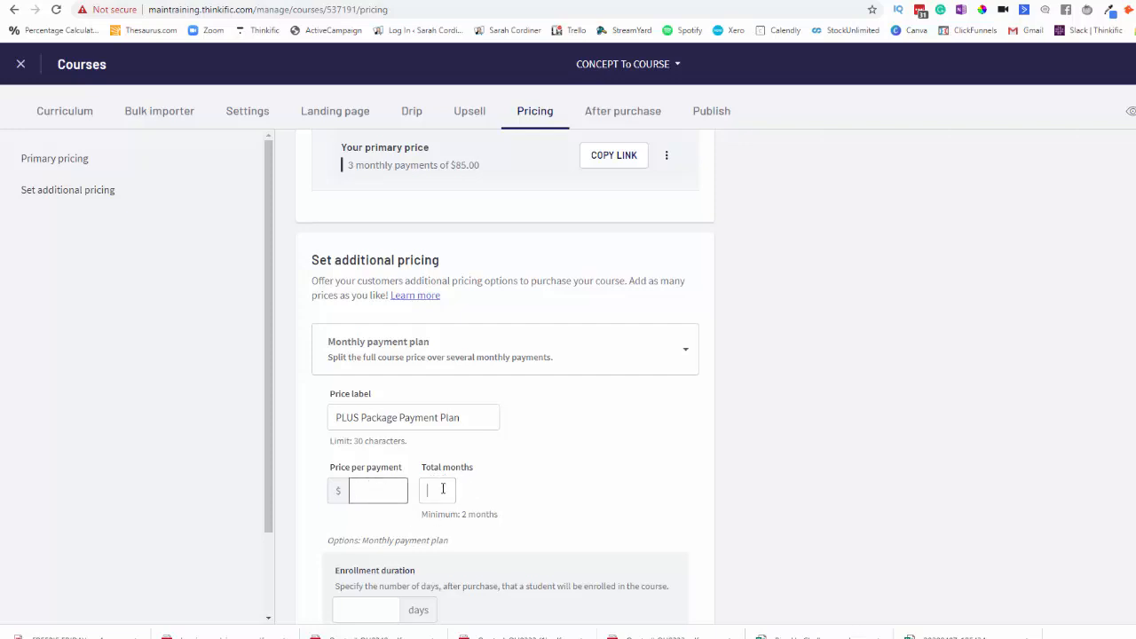
{"action": "left_click", "coordinate": [377, 490]}
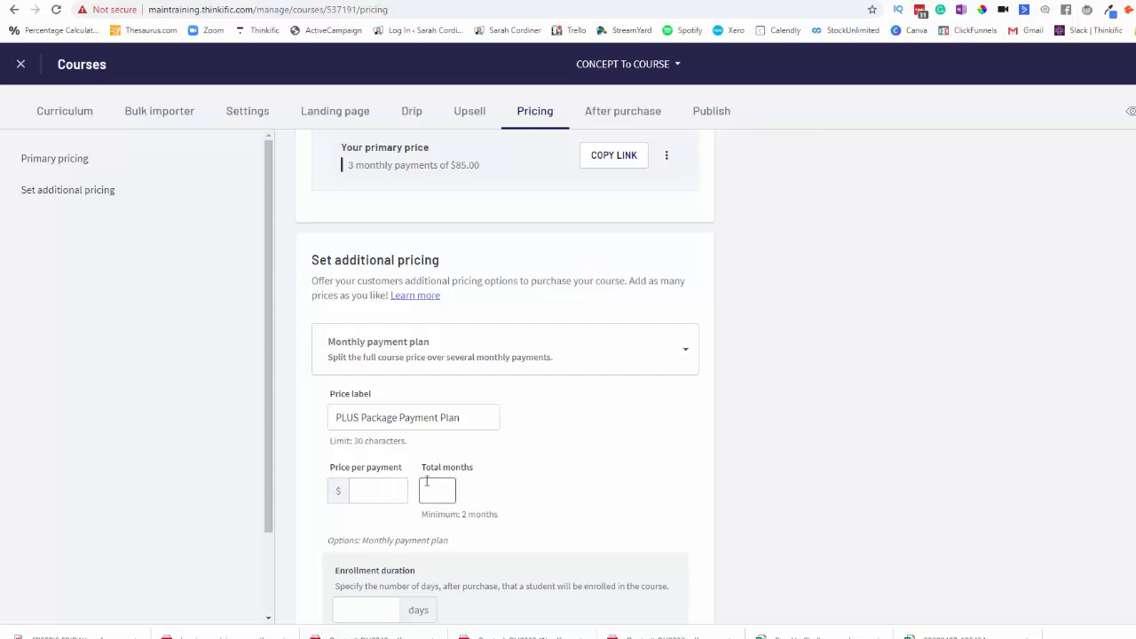
{"action": "left_click", "coordinate": [378, 490]}
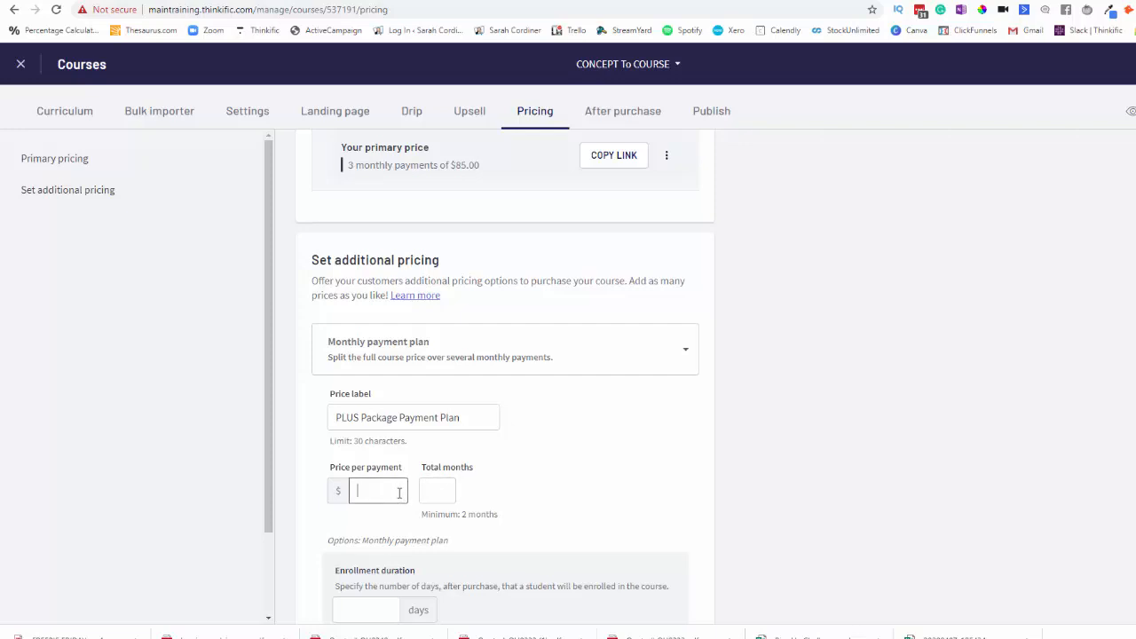
{"action": "type", "text": "499"}
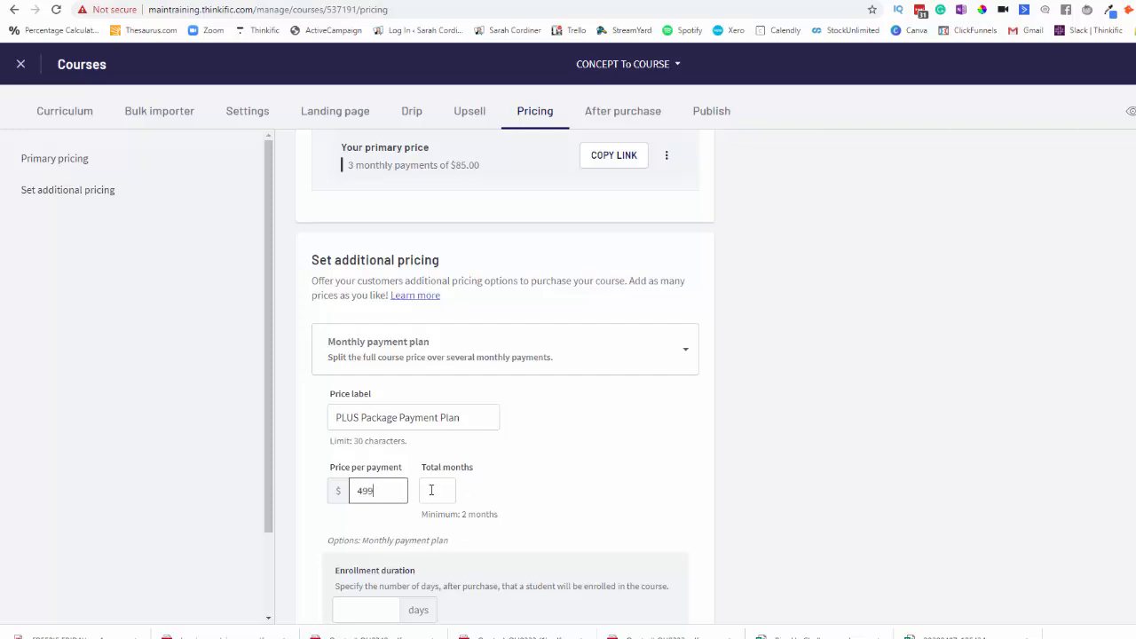
{"action": "type", "text": "3"}
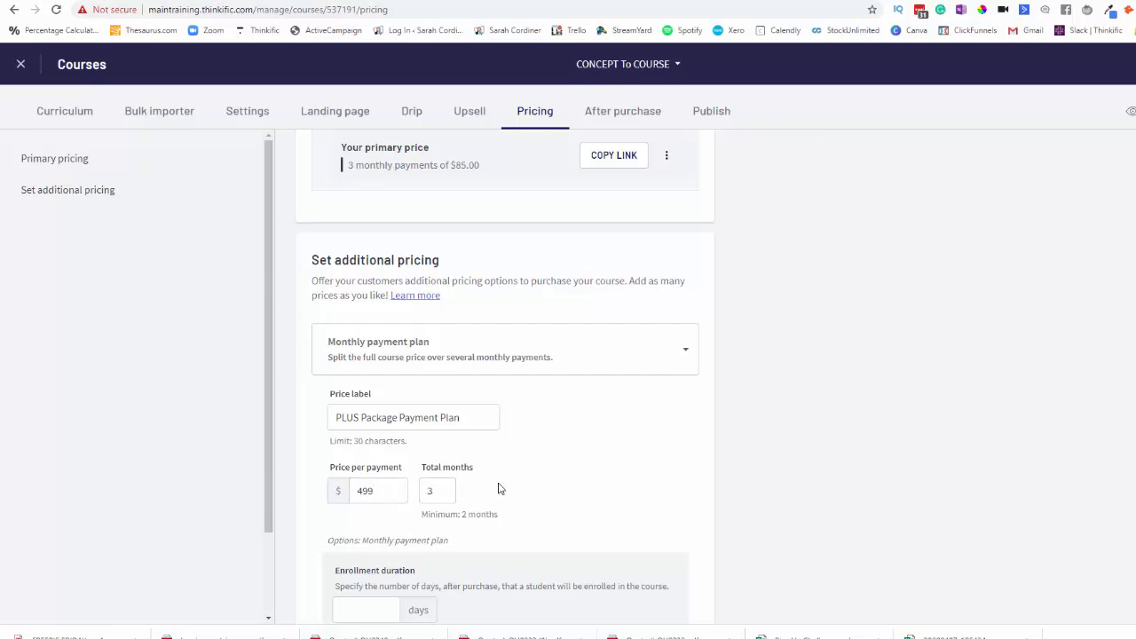
Set 120-day enrollment and buy-button text 'PLUS Package Payment Plan'.
{"action": "scroll", "scroll_direction": "down", "scroll_amount": 3}
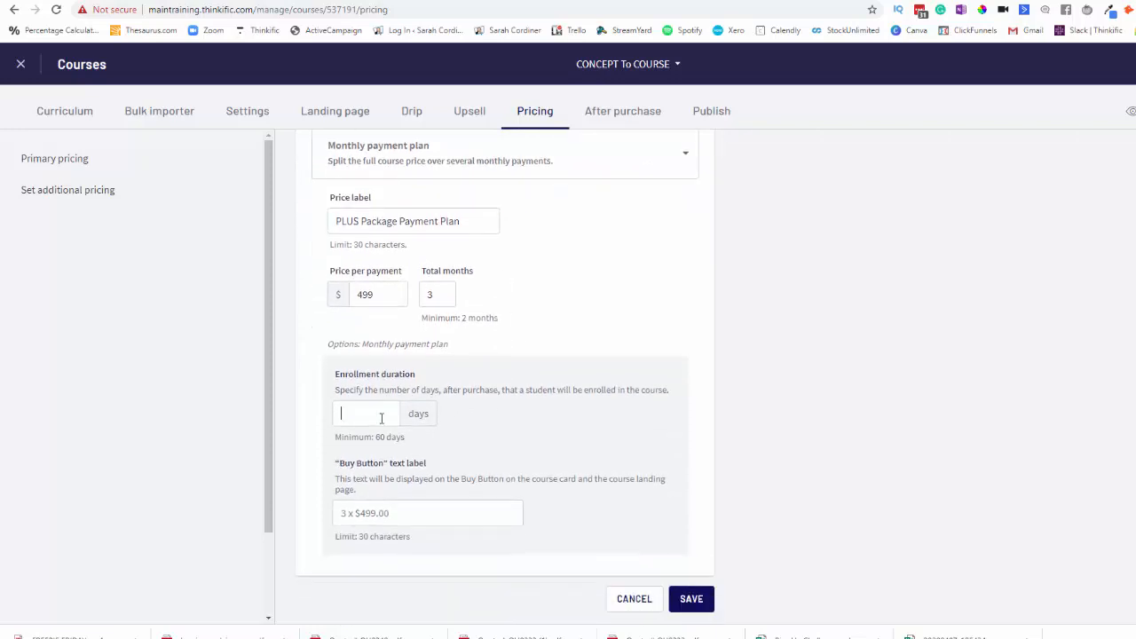
{"action": "left_click", "coordinate": [367, 414]}
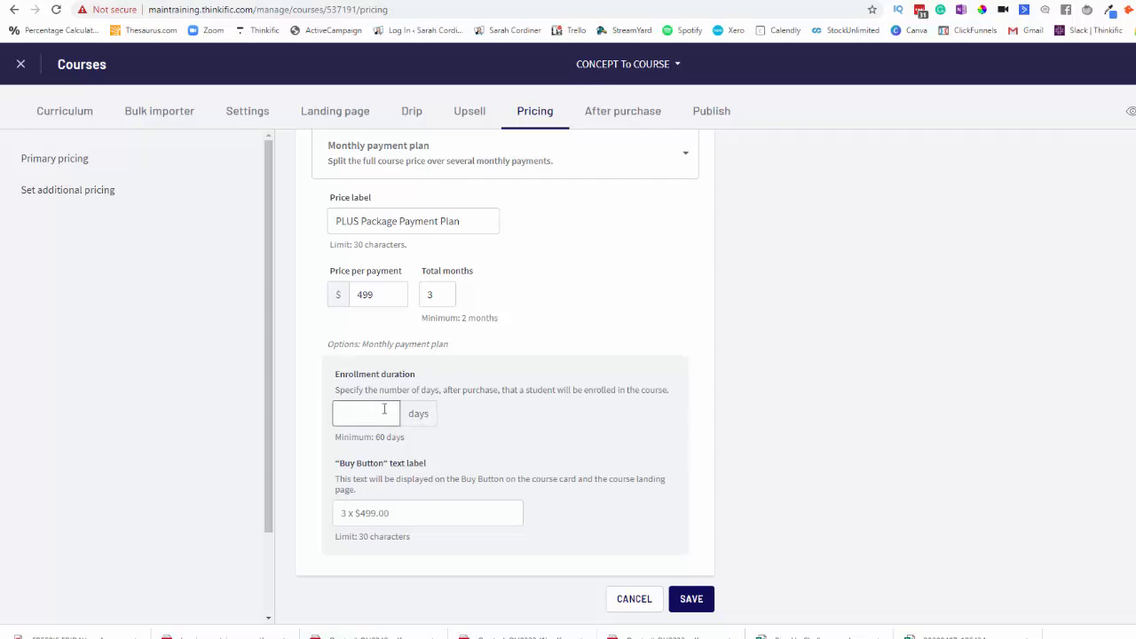
{"action": "type", "text": "120"}
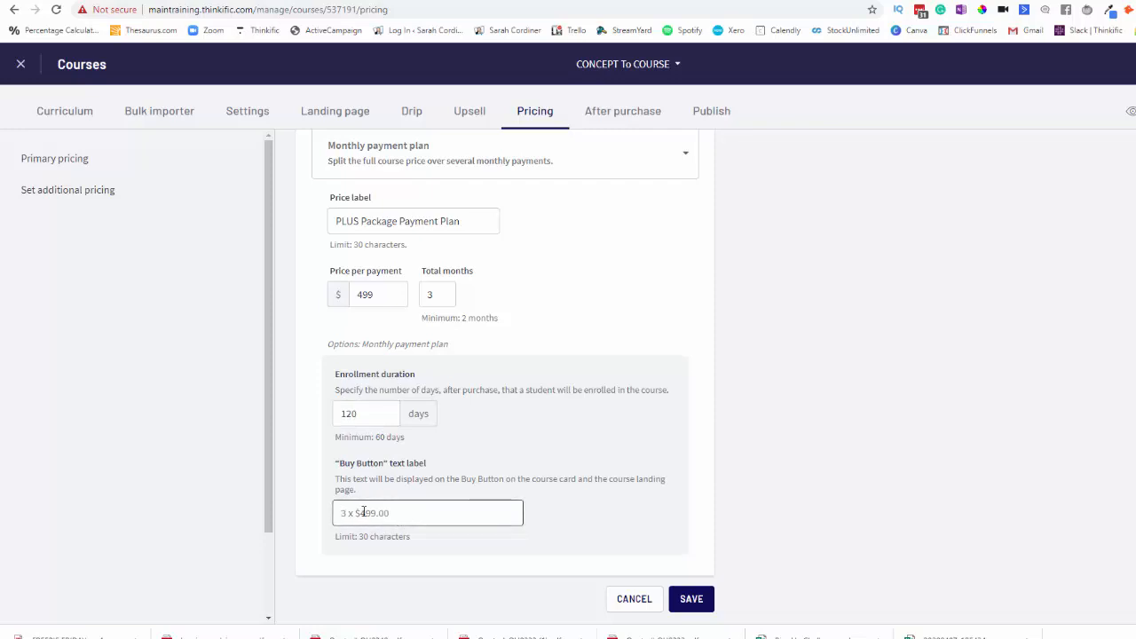
{"action": "left_click", "coordinate": [427, 512]}
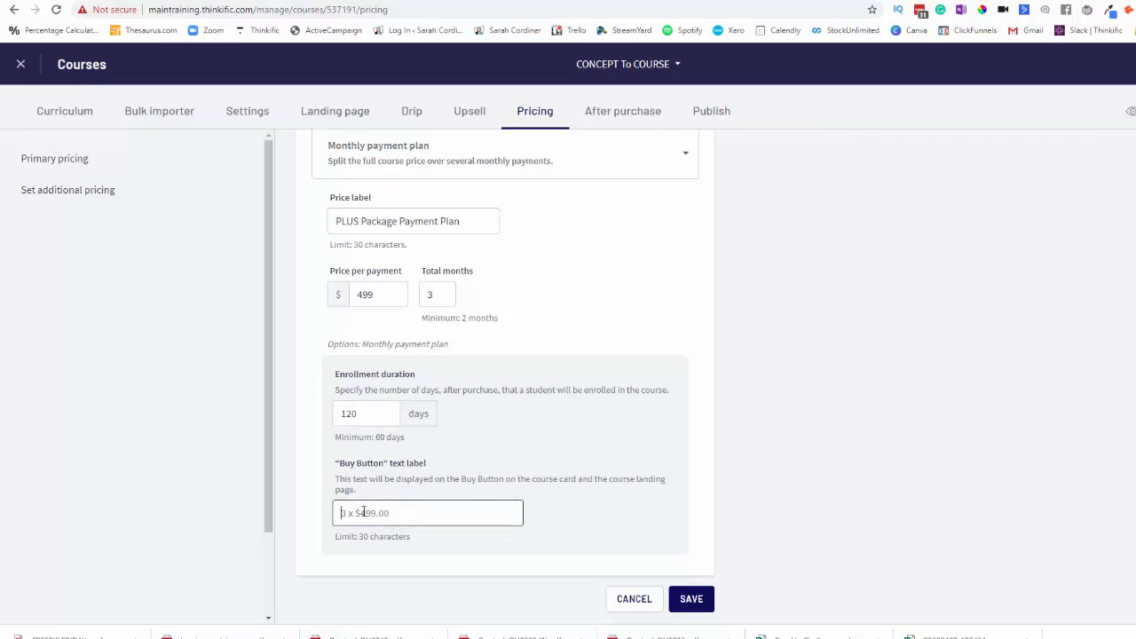
{"action": "type", "text": "PLUS Package Payment Plan"}
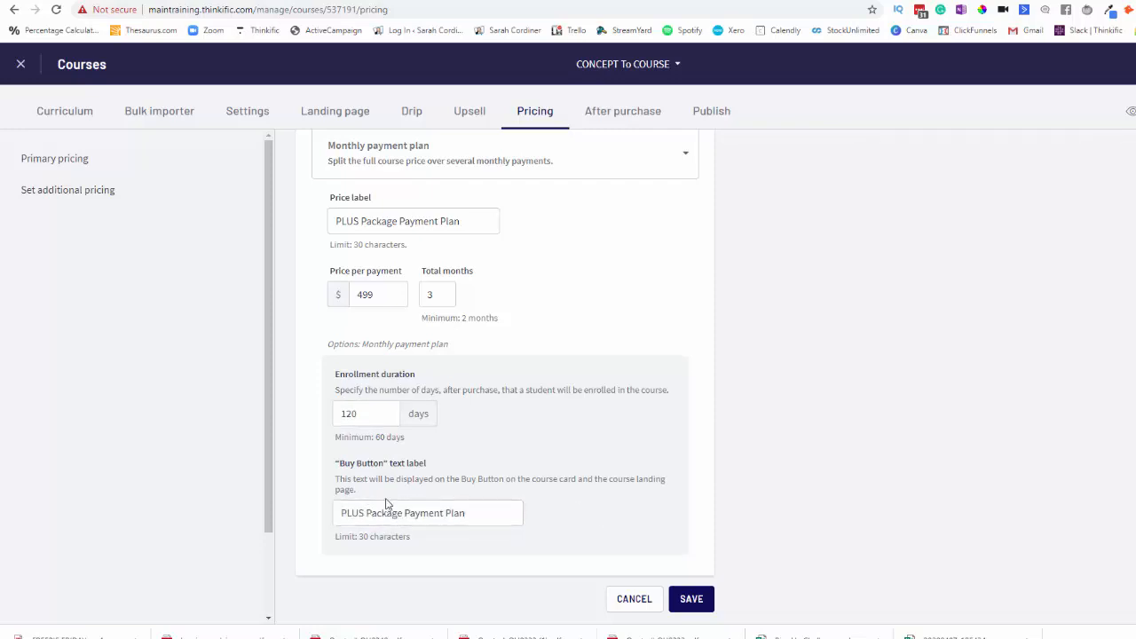
{"action": "left_click", "coordinate": [428, 513]}
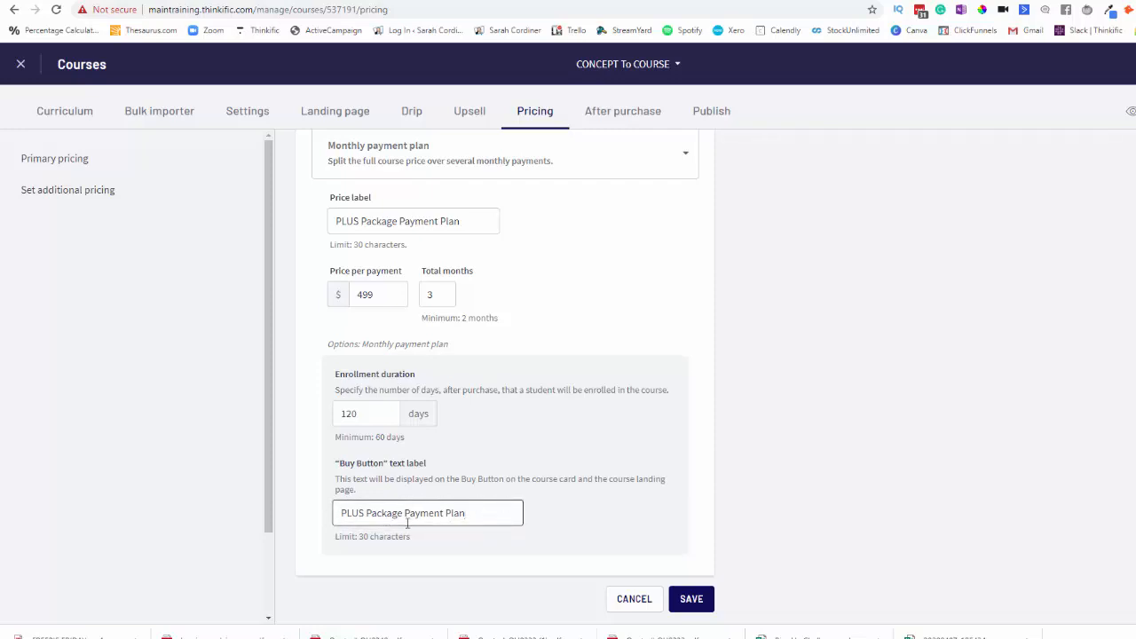
{"action": "mouse_move", "coordinate": [705, 578]}
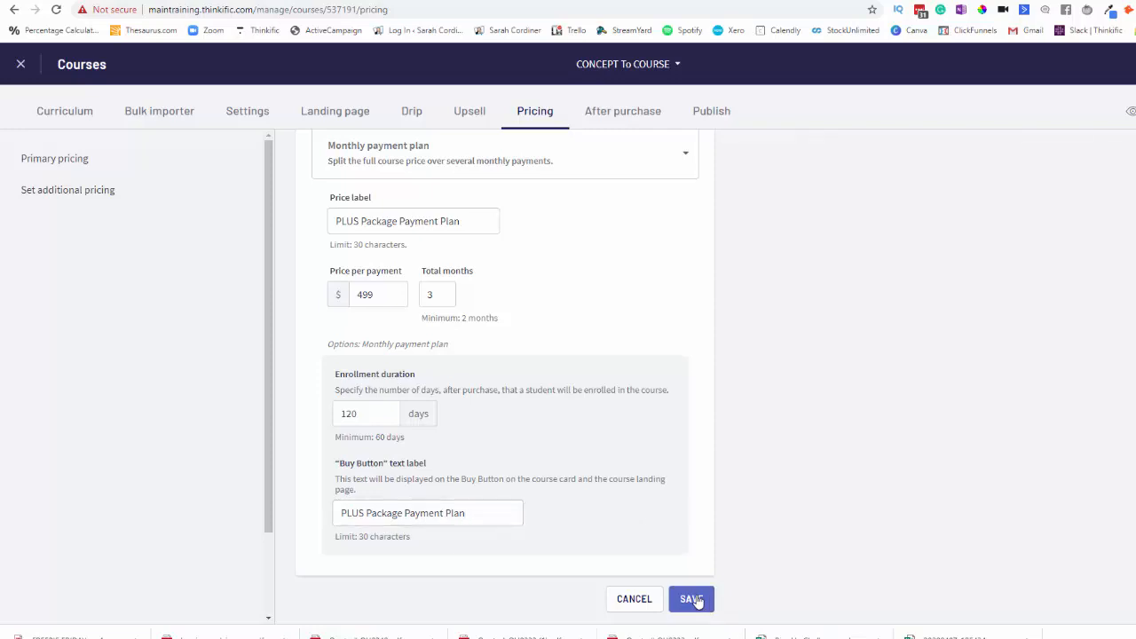
Save the PLUS Package Payment Plan price and copy its checkout link.
{"action": "left_click", "coordinate": [690, 599]}
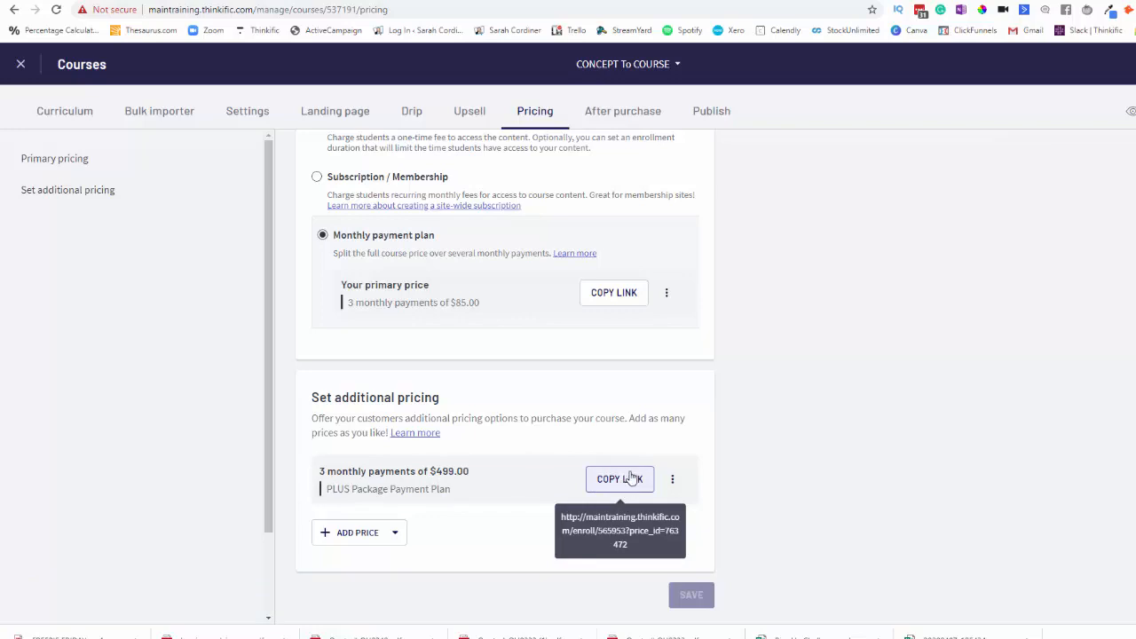
{"action": "mouse_move", "coordinate": [620, 484]}
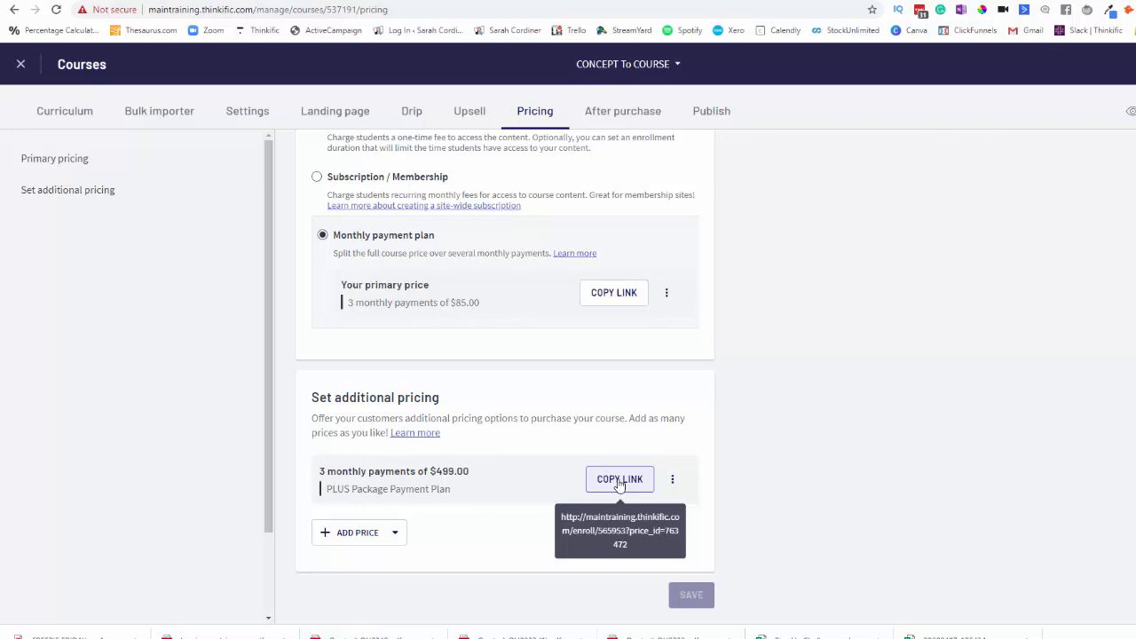
{"action": "left_click", "coordinate": [620, 480]}
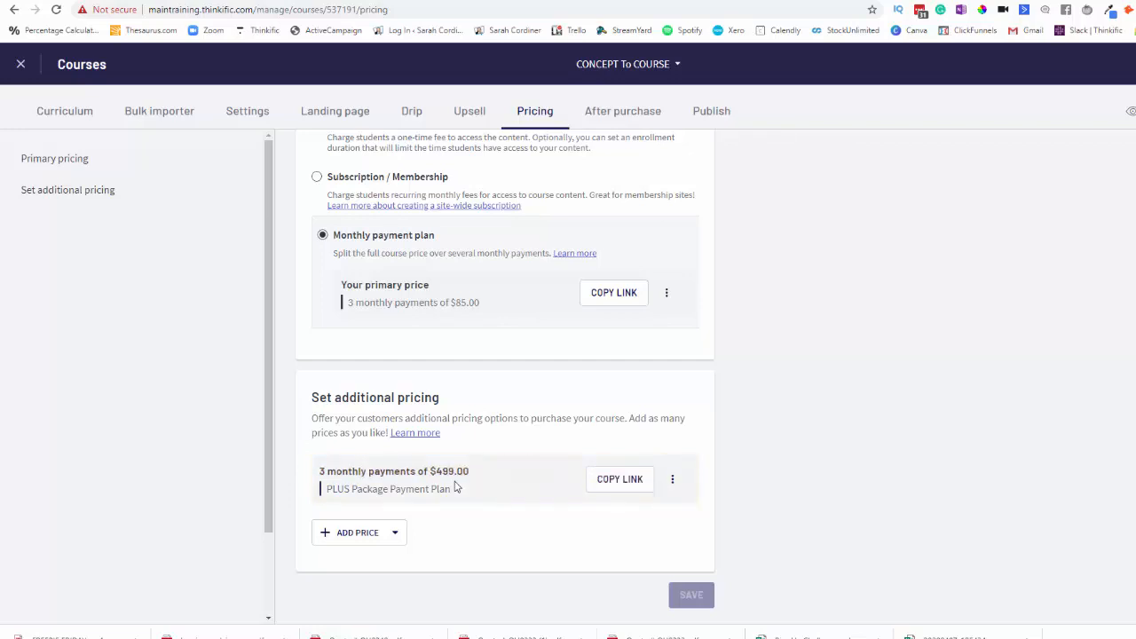
{"action": "mouse_move", "coordinate": [535, 489]}
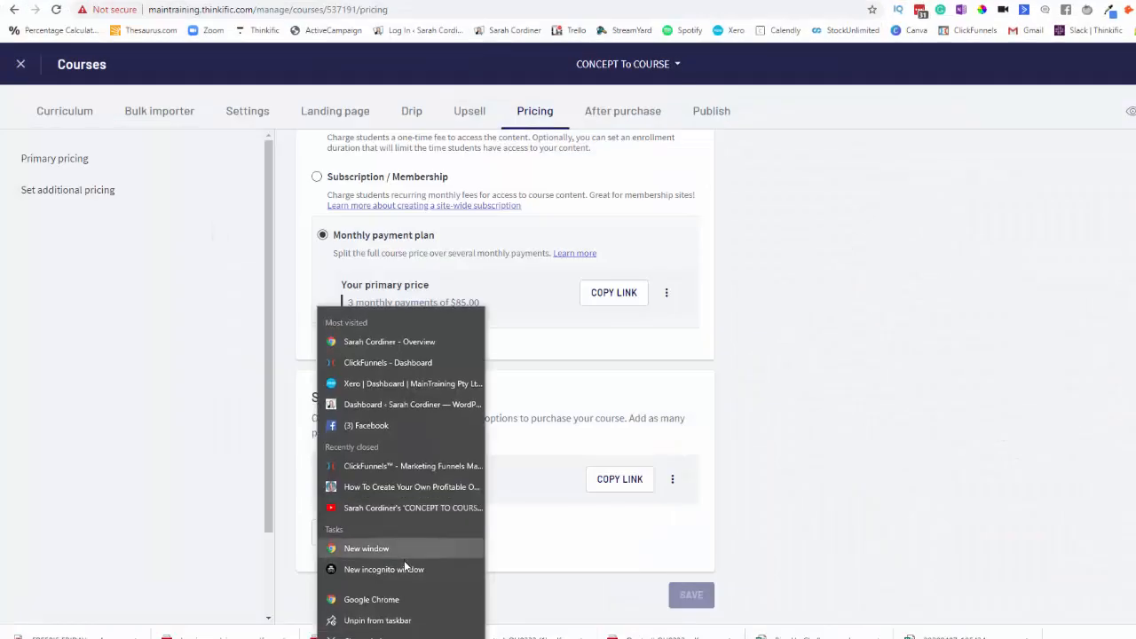
Load the enroll link with price_id 763472 in a new incognito window.
{"action": "left_click", "coordinate": [383, 569]}
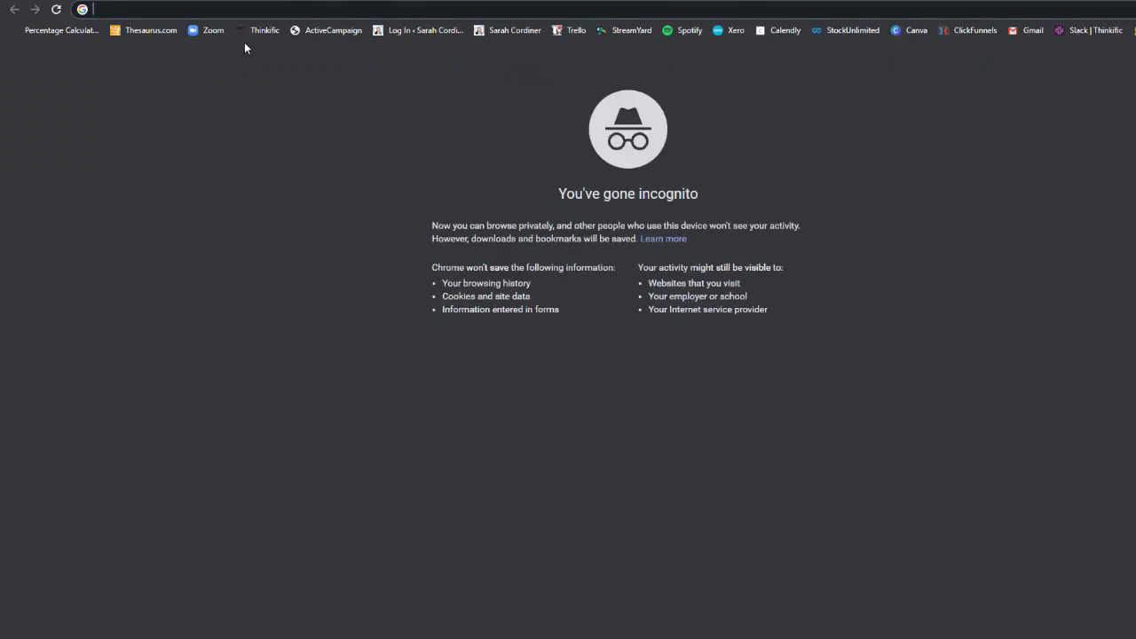
{"action": "type", "text": "http://maintraining.thinkific.com/enroll/565953?price_id=763472"}
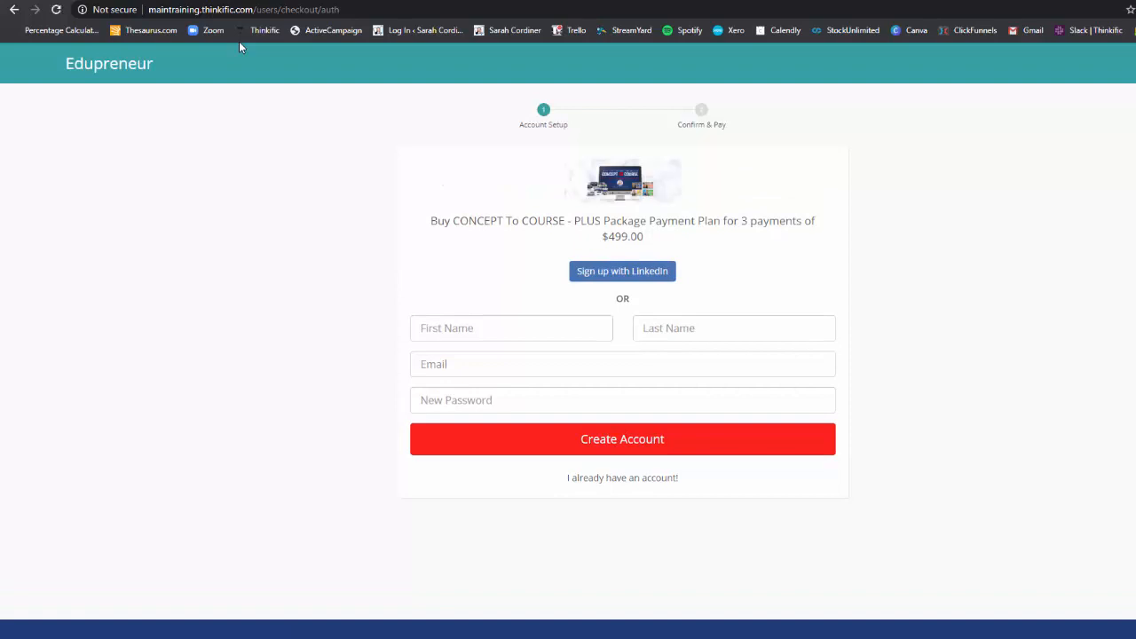
{"action": "mouse_move", "coordinate": [939, 319]}
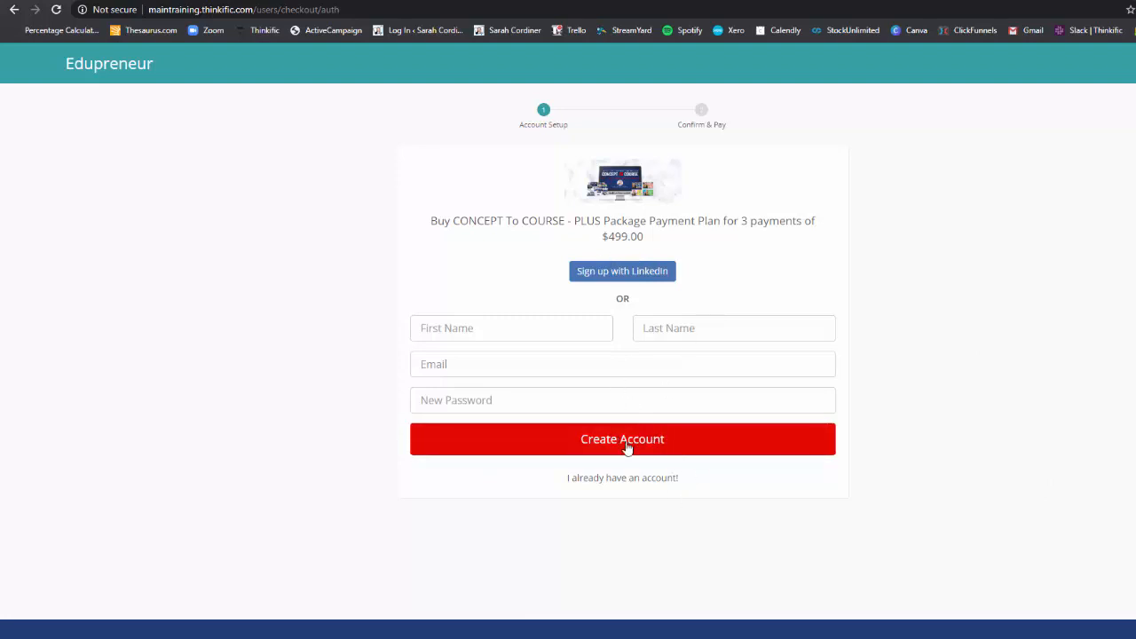
{"action": "mouse_move", "coordinate": [659, 443]}
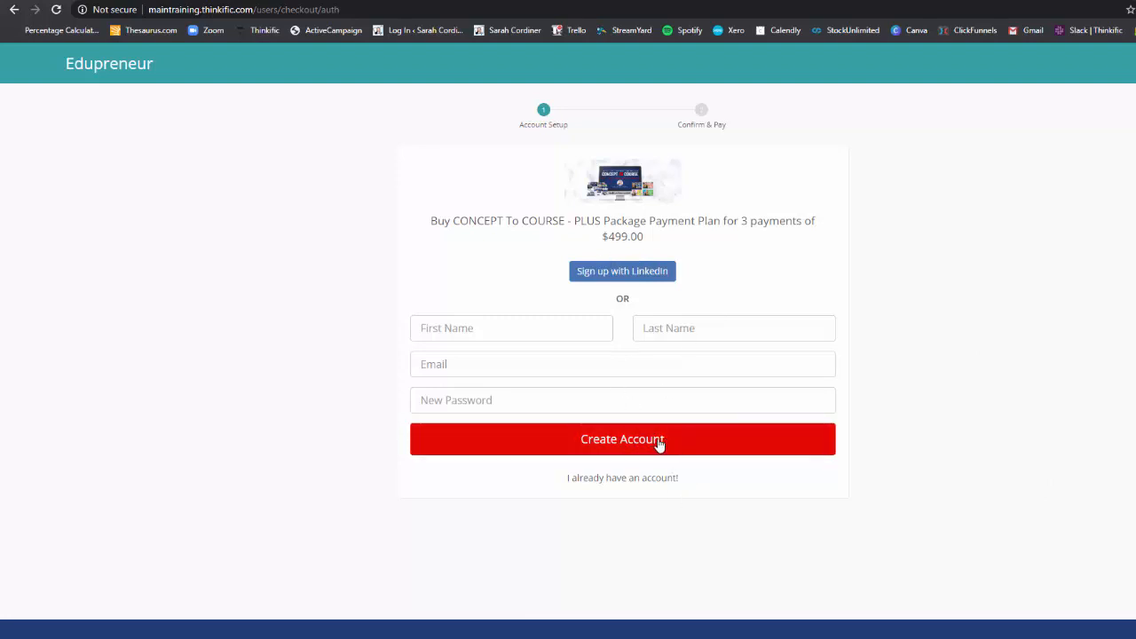
{"action": "mouse_move", "coordinate": [599, 489]}
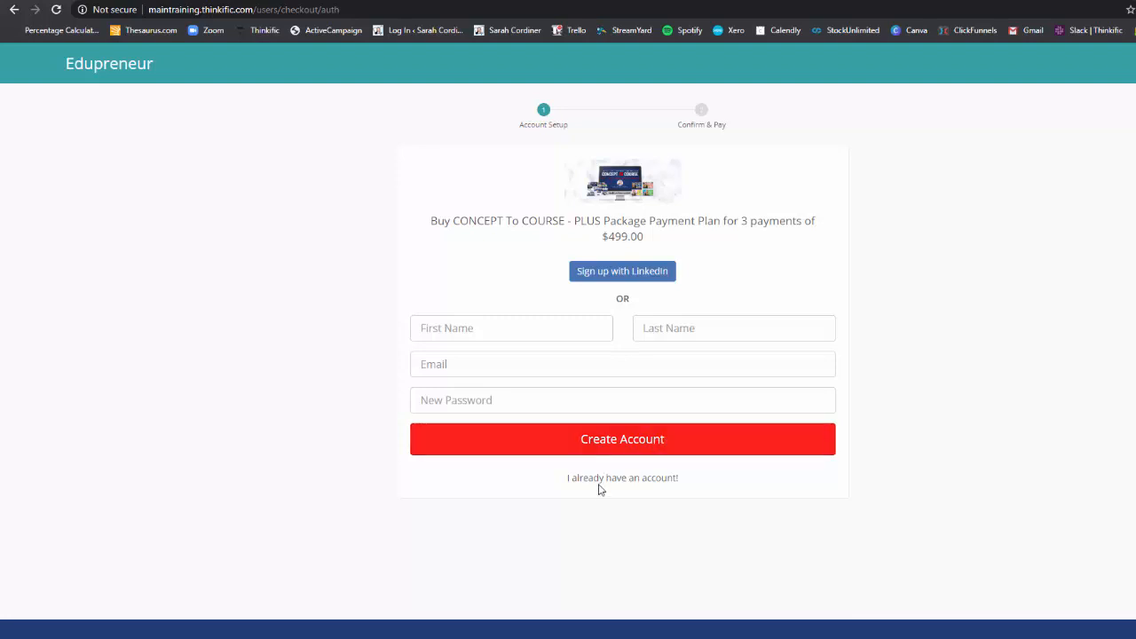
{"action": "mouse_move", "coordinate": [627, 480]}
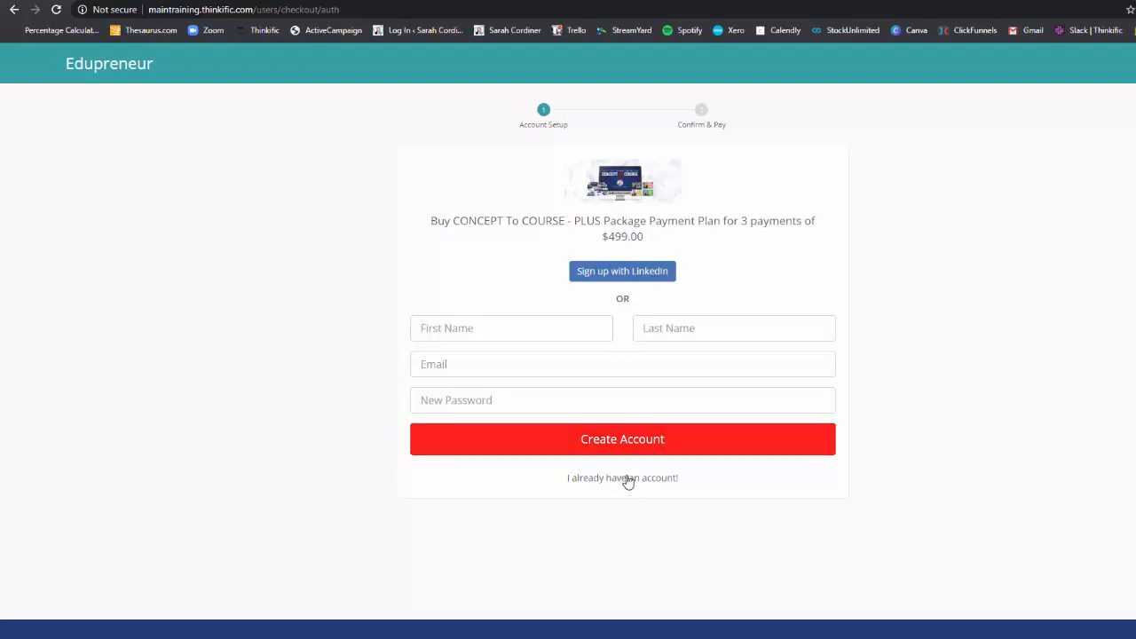
{"action": "mouse_move", "coordinate": [601, 481]}
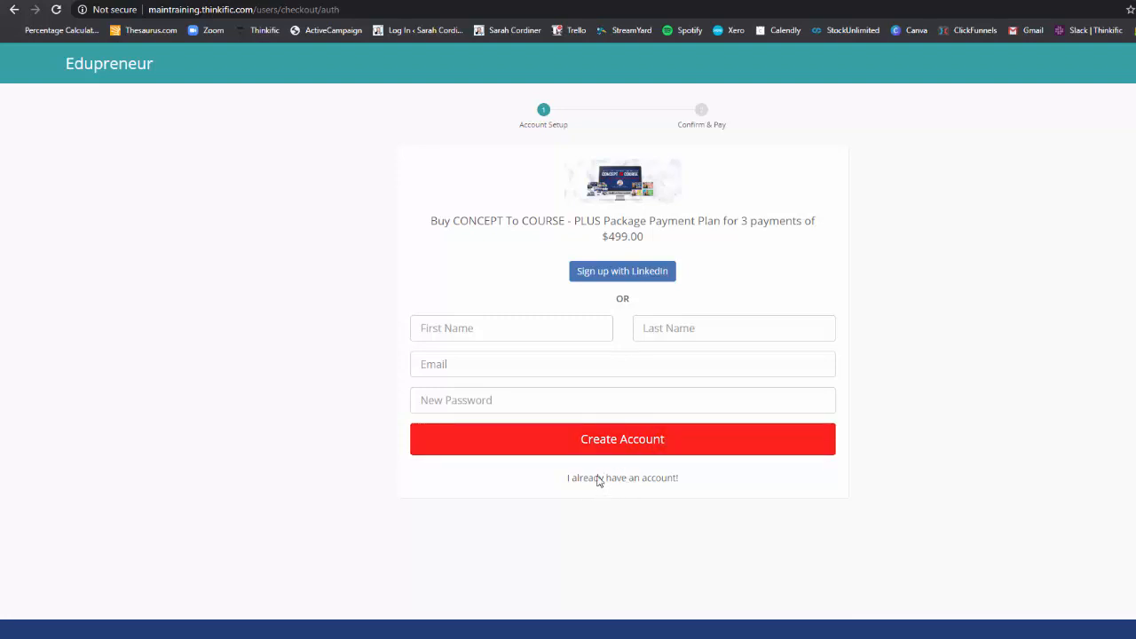
{"action": "mouse_move", "coordinate": [621, 489]}
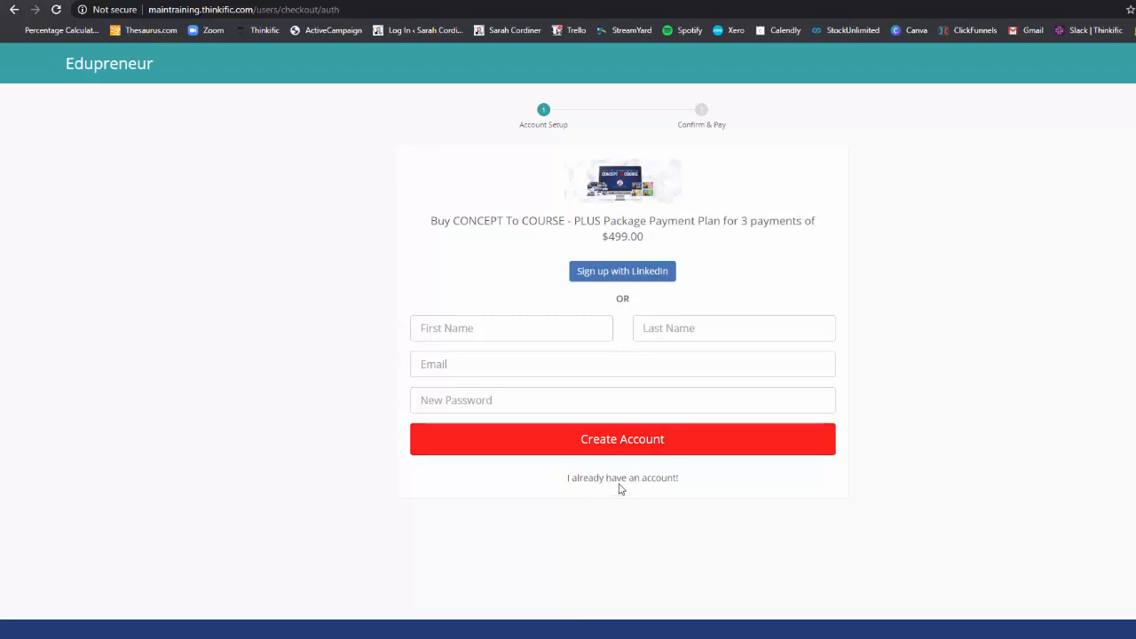
{"action": "mouse_move", "coordinate": [651, 258]}
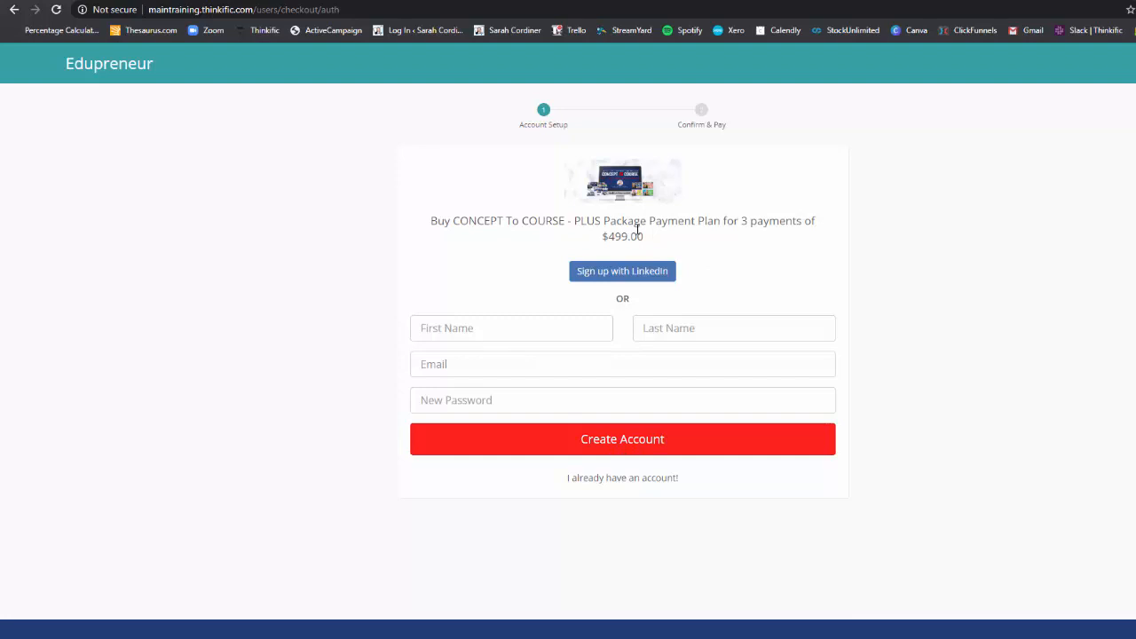
{"action": "mouse_move", "coordinate": [685, 268]}
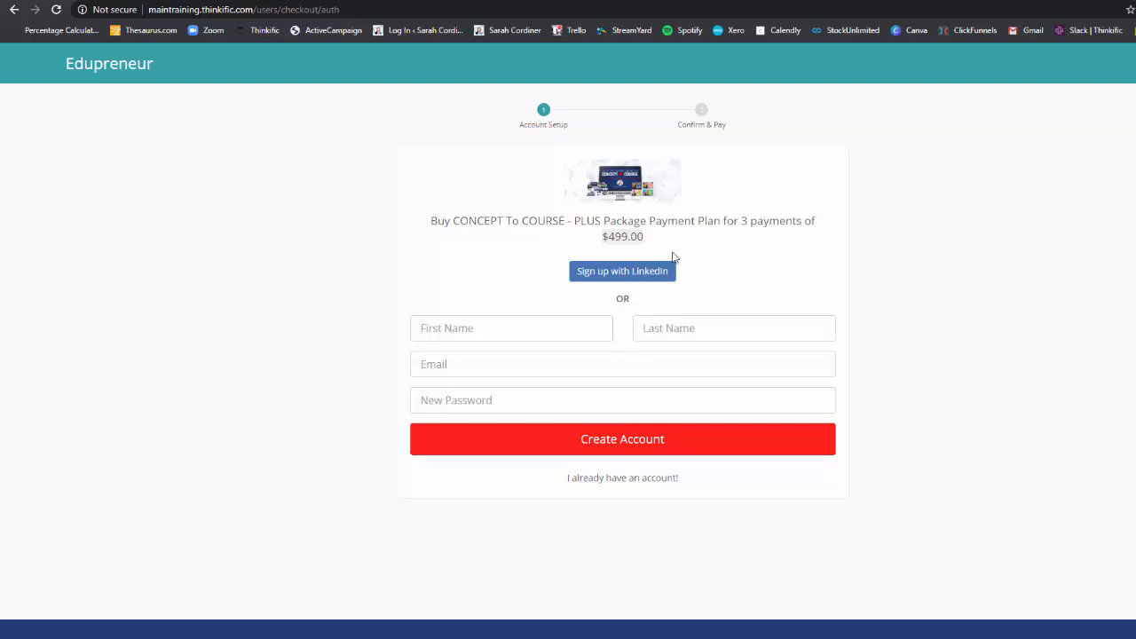
{"action": "mouse_move", "coordinate": [654, 248]}
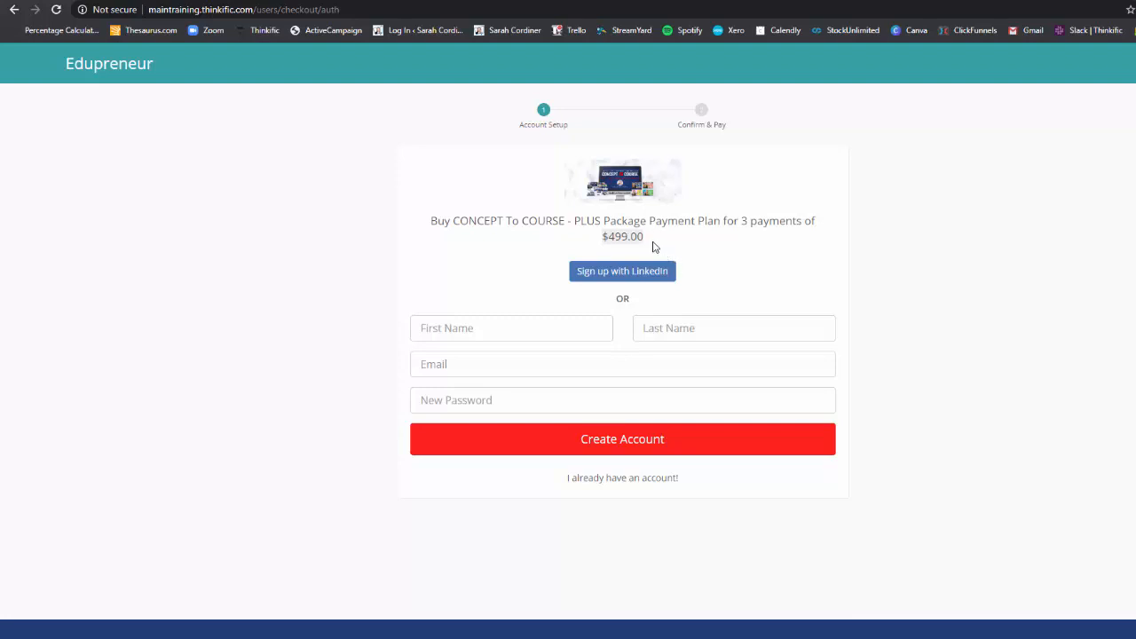
{"action": "mouse_move", "coordinate": [688, 222]}
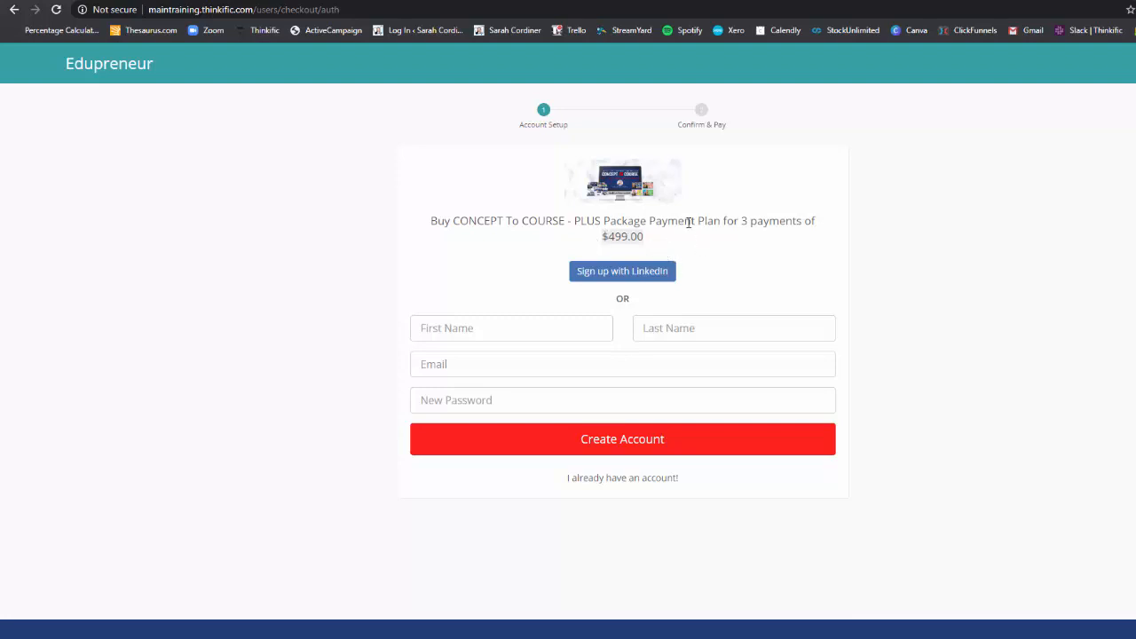
{"action": "mouse_move", "coordinate": [590, 246]}
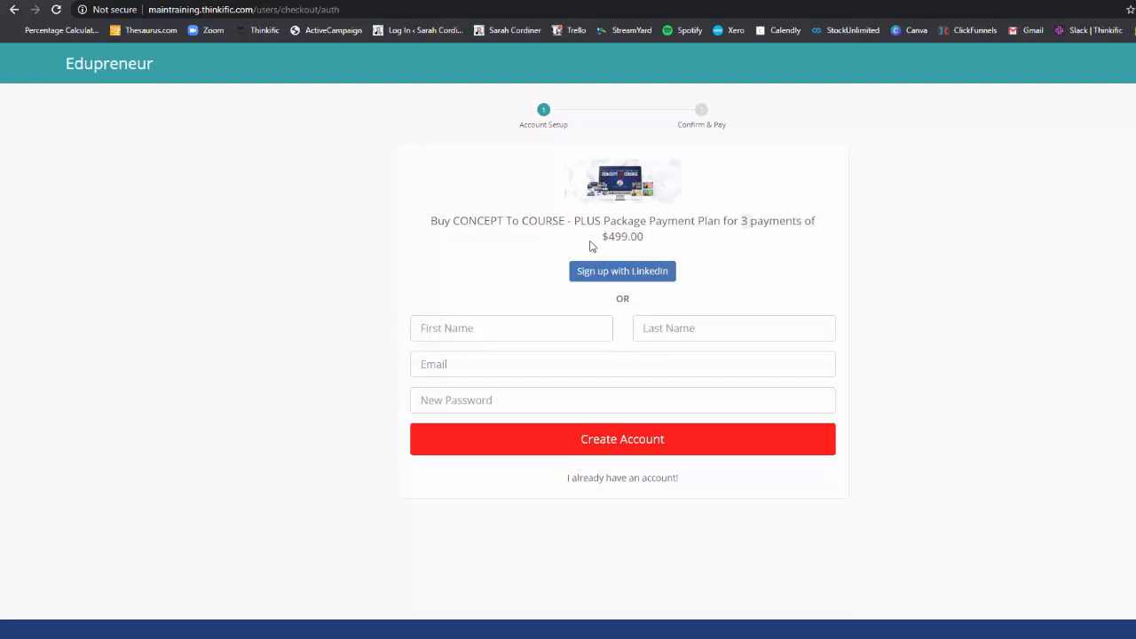
{"action": "mouse_move", "coordinate": [664, 247]}
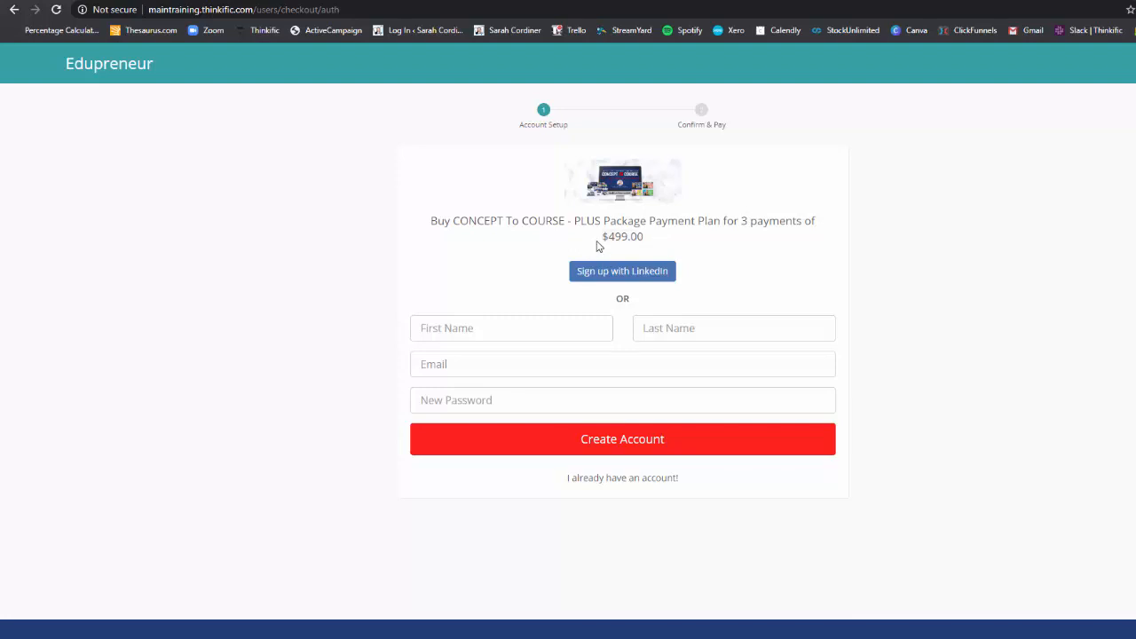
{"action": "mouse_move", "coordinate": [797, 293]}
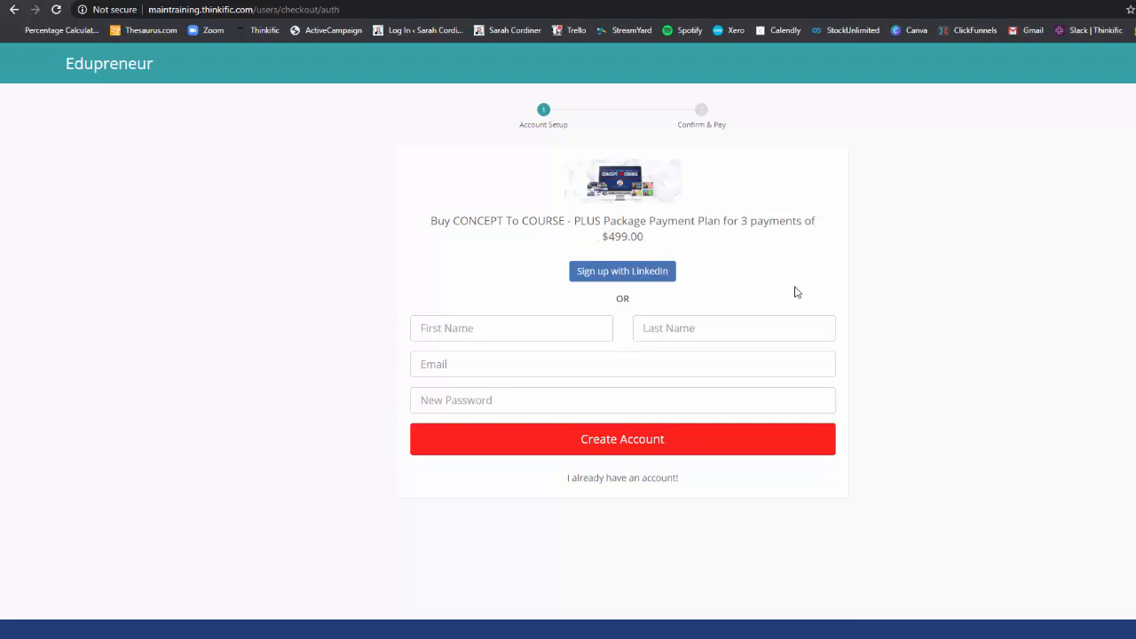
{"action": "mouse_move", "coordinate": [674, 236]}
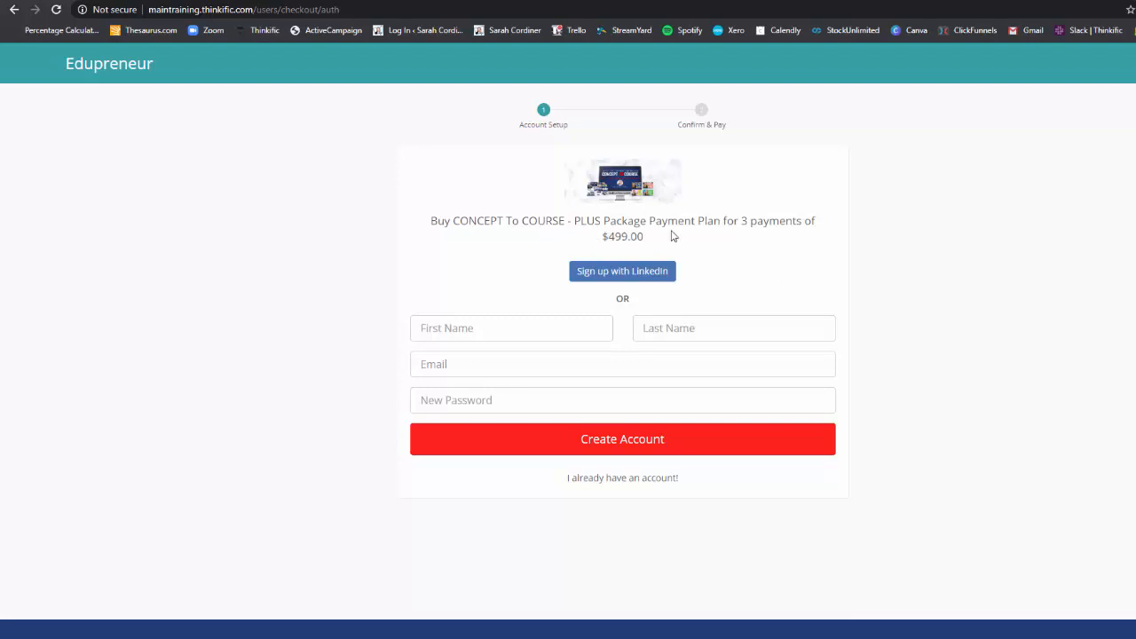
{"action": "mouse_move", "coordinate": [605, 236]}
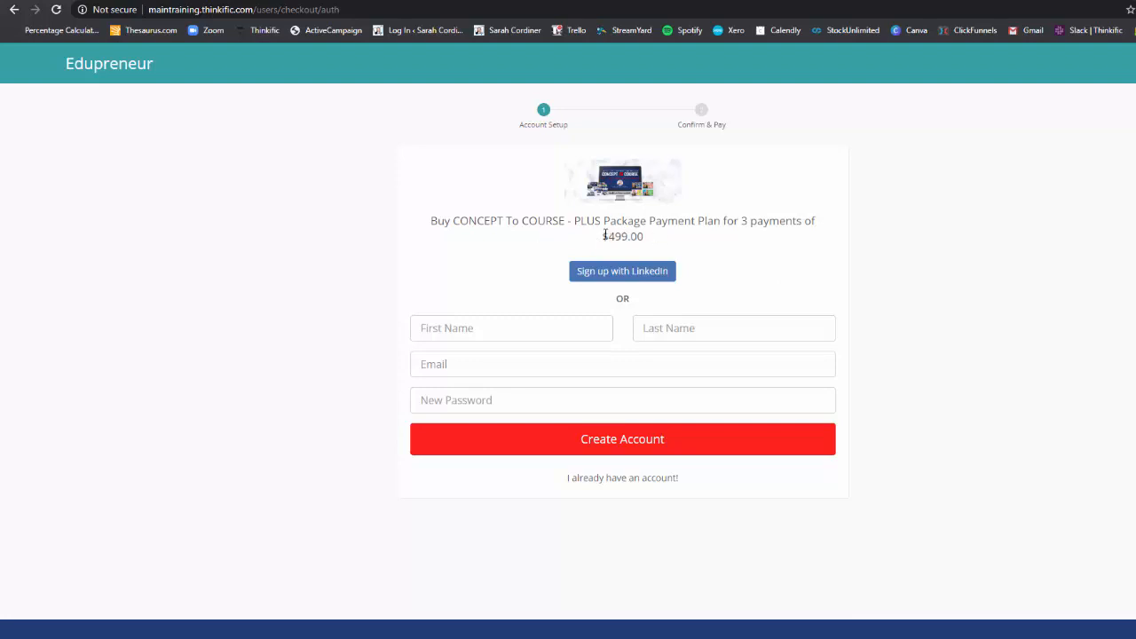
{"action": "mouse_move", "coordinate": [710, 255]}
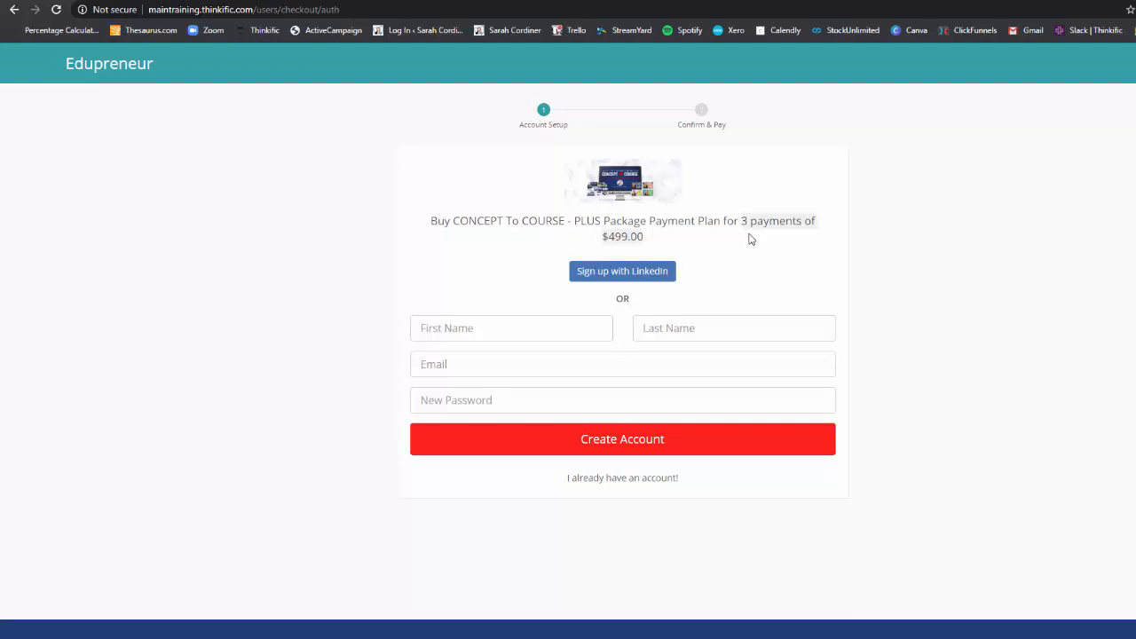
{"action": "mouse_move", "coordinate": [798, 265]}
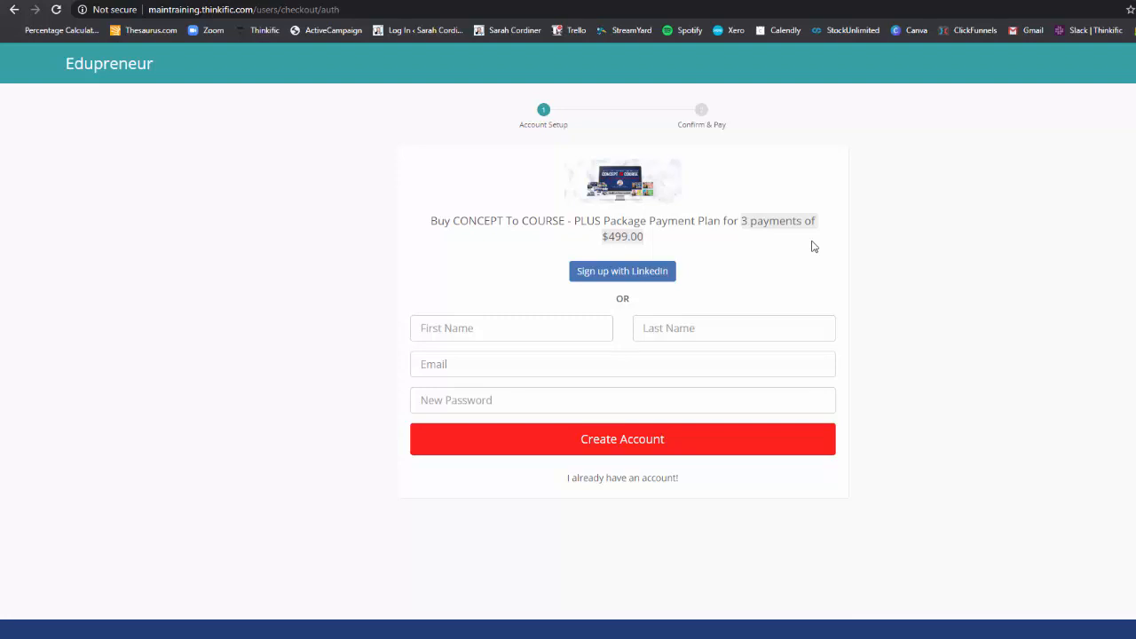
{"action": "mouse_move", "coordinate": [699, 272]}
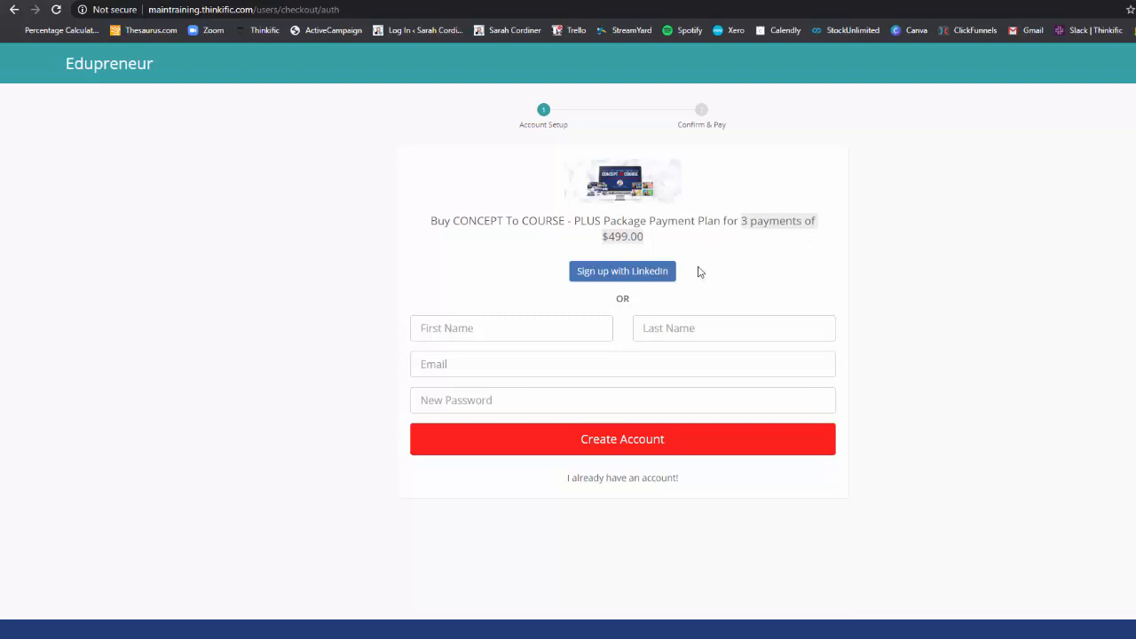
{"action": "mouse_move", "coordinate": [662, 238]}
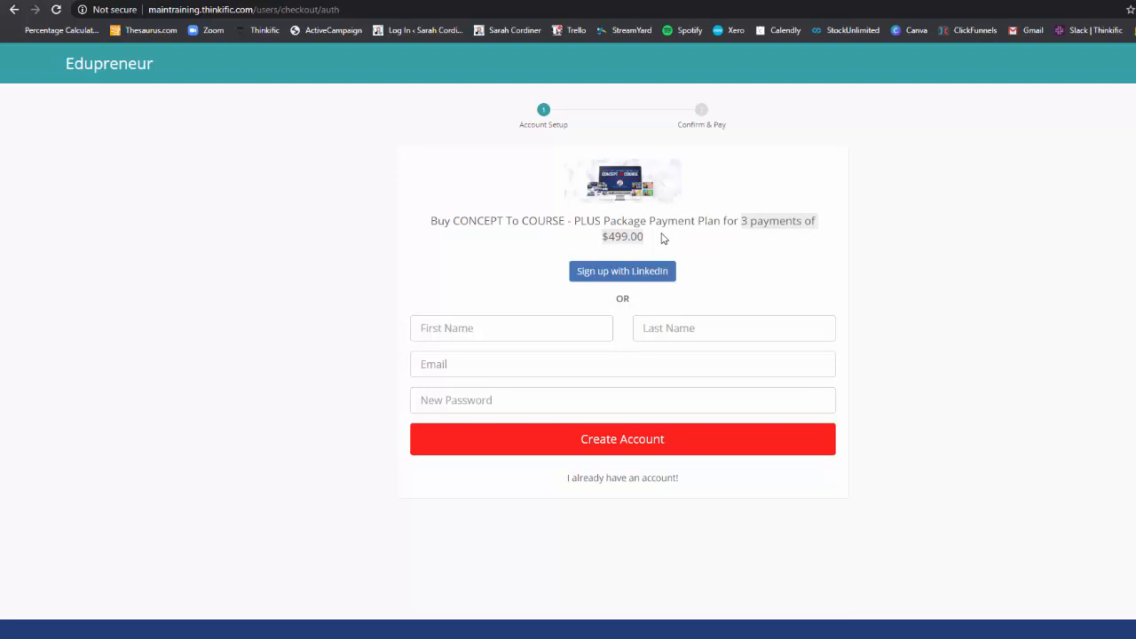
{"action": "mouse_move", "coordinate": [684, 221]}
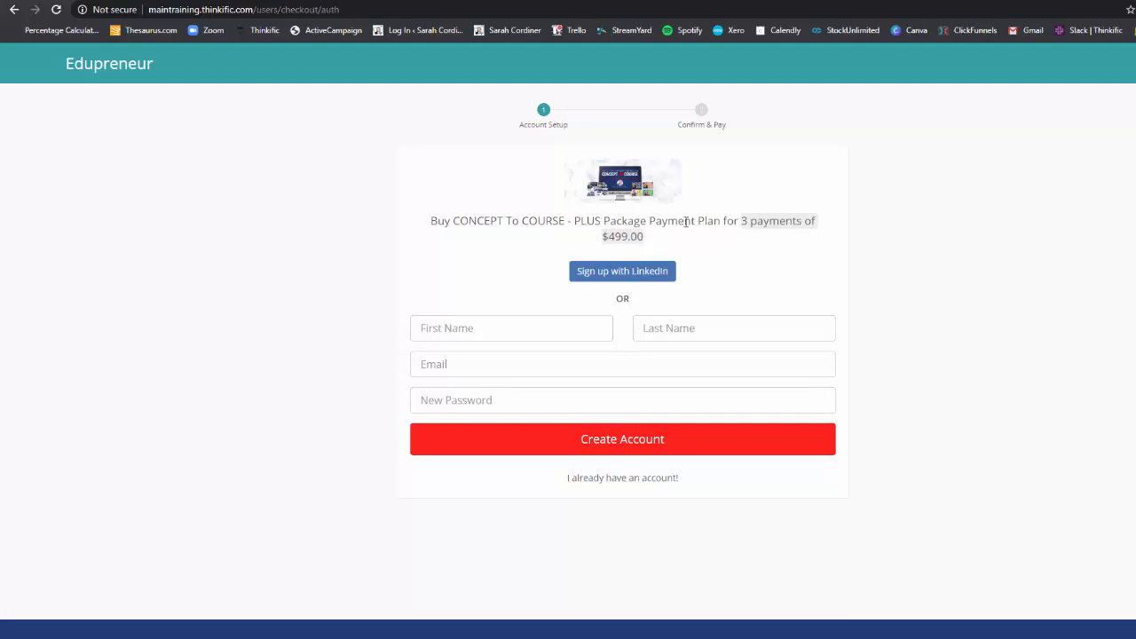
{"action": "mouse_move", "coordinate": [646, 242]}
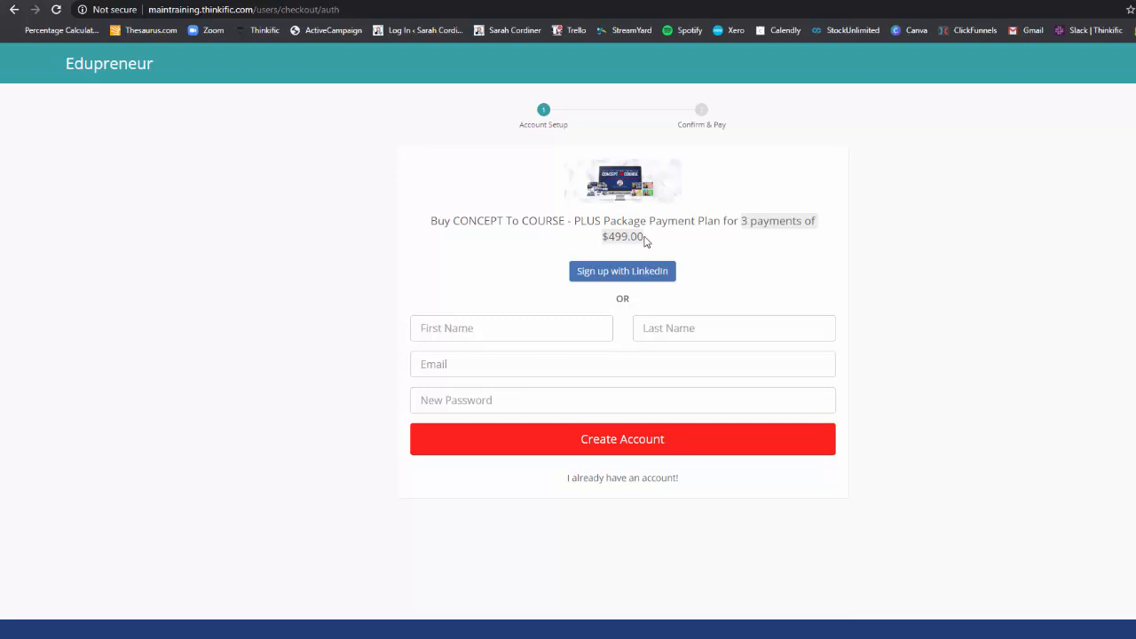